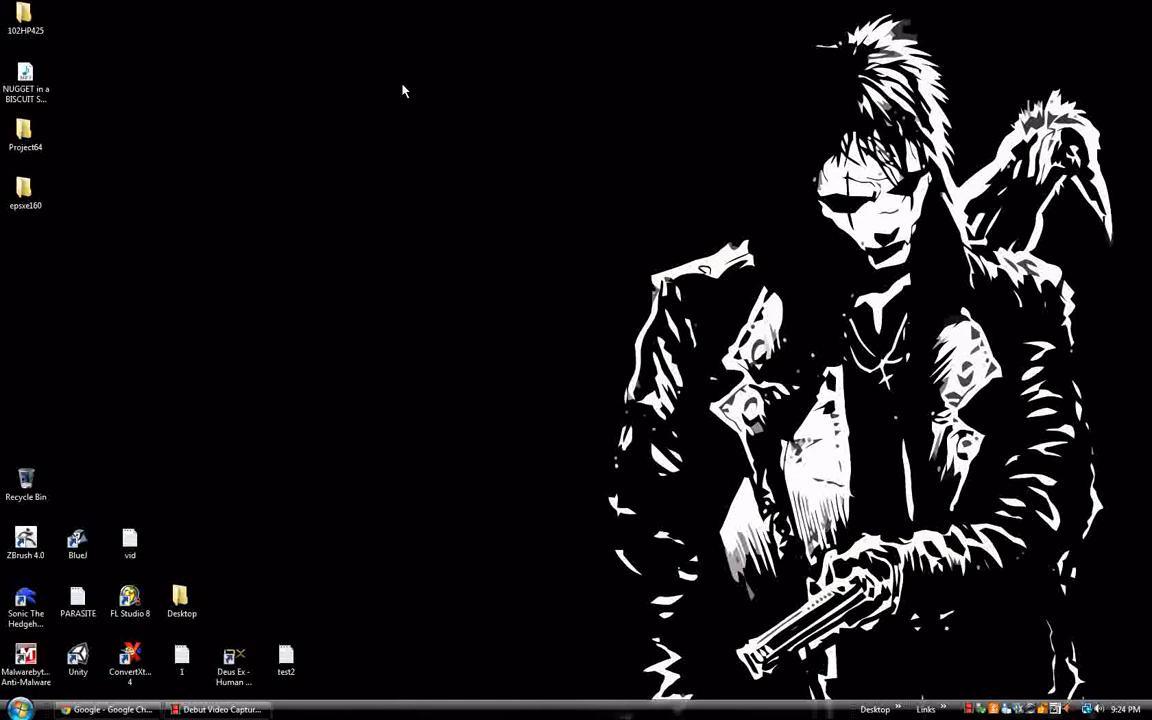
mouse_move(444, 128)
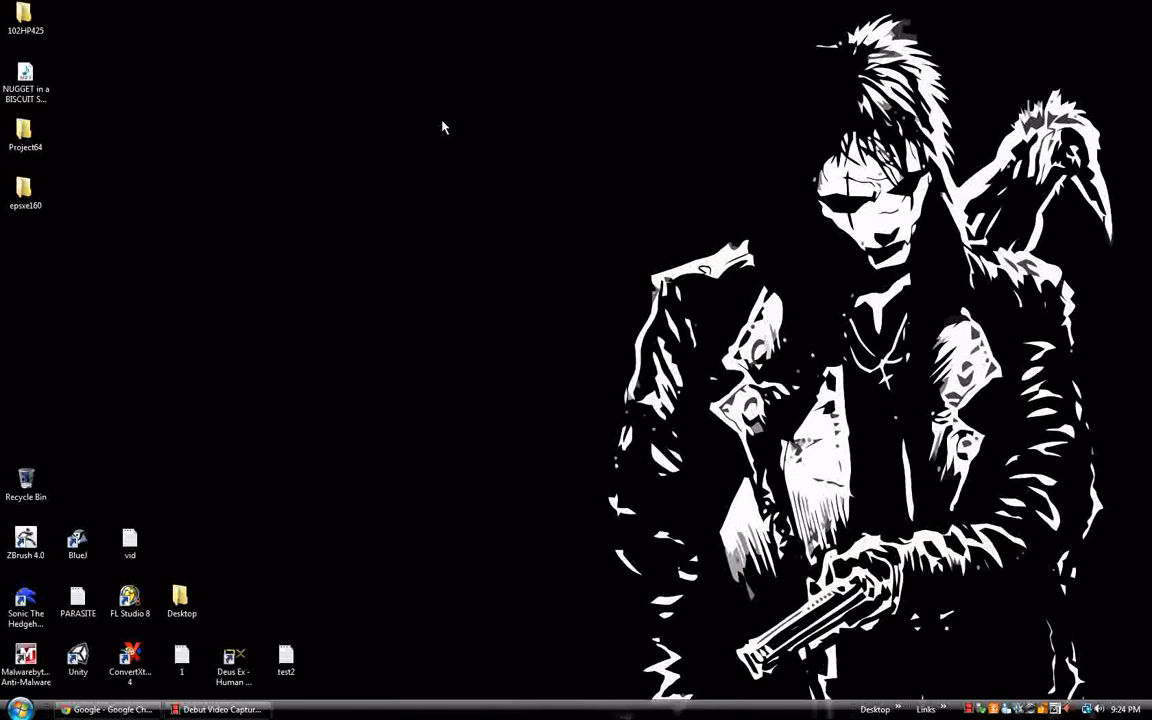
mouse_move(490, 170)
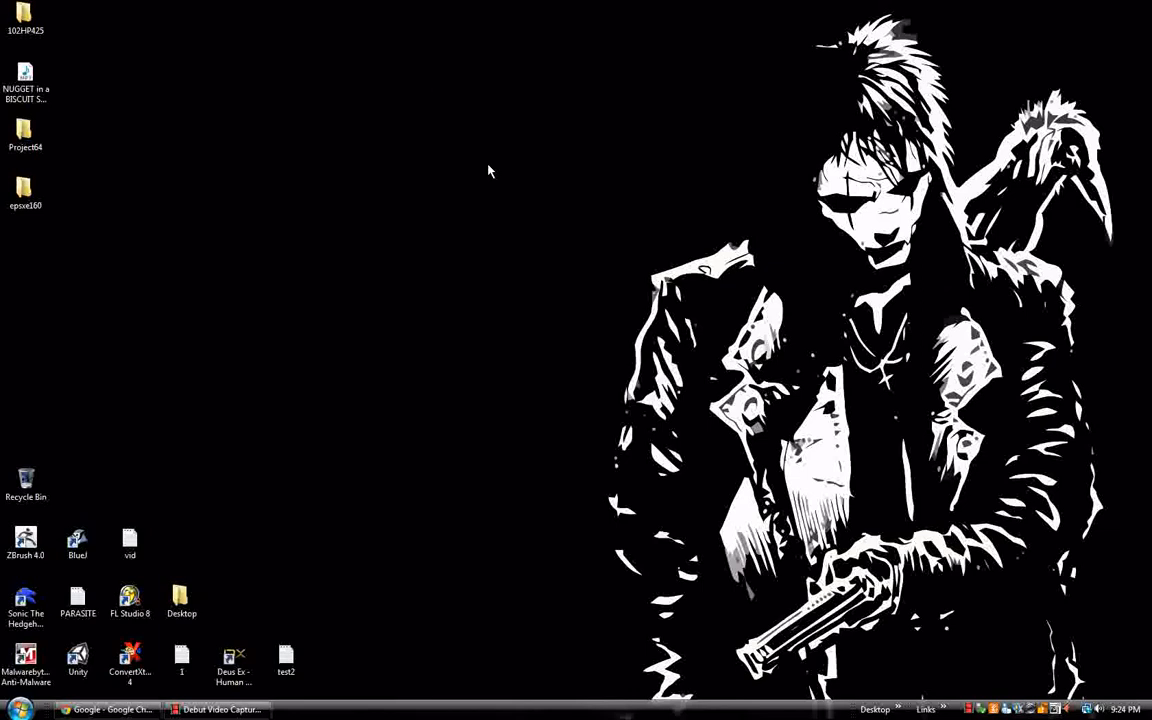
Peek at the test2 script's code, close it, and put the file back in place.
click(286, 658)
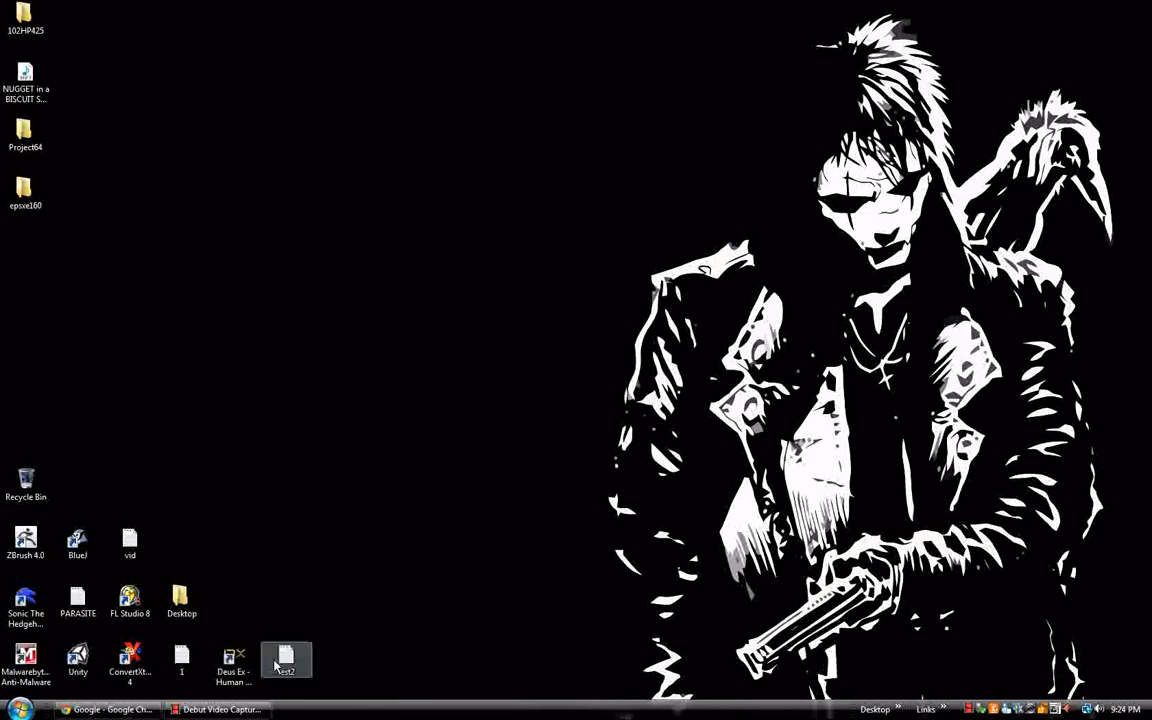
double_click(286, 658)
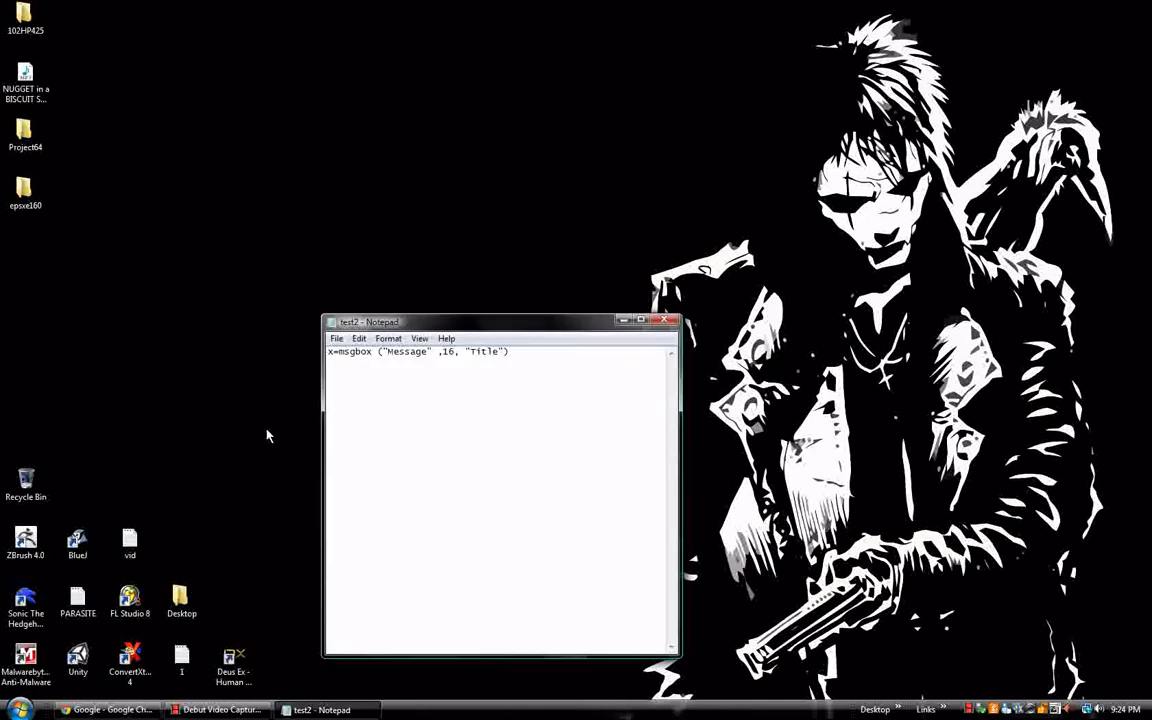
click(672, 320)
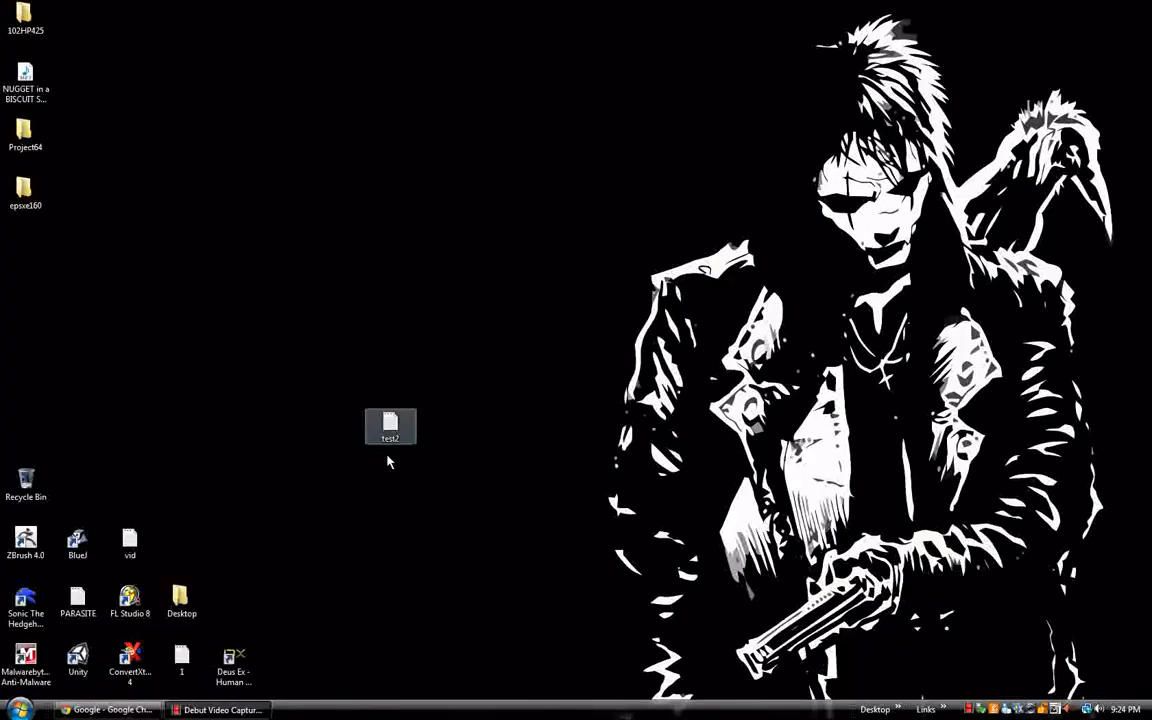
drag(390, 428, 288, 658)
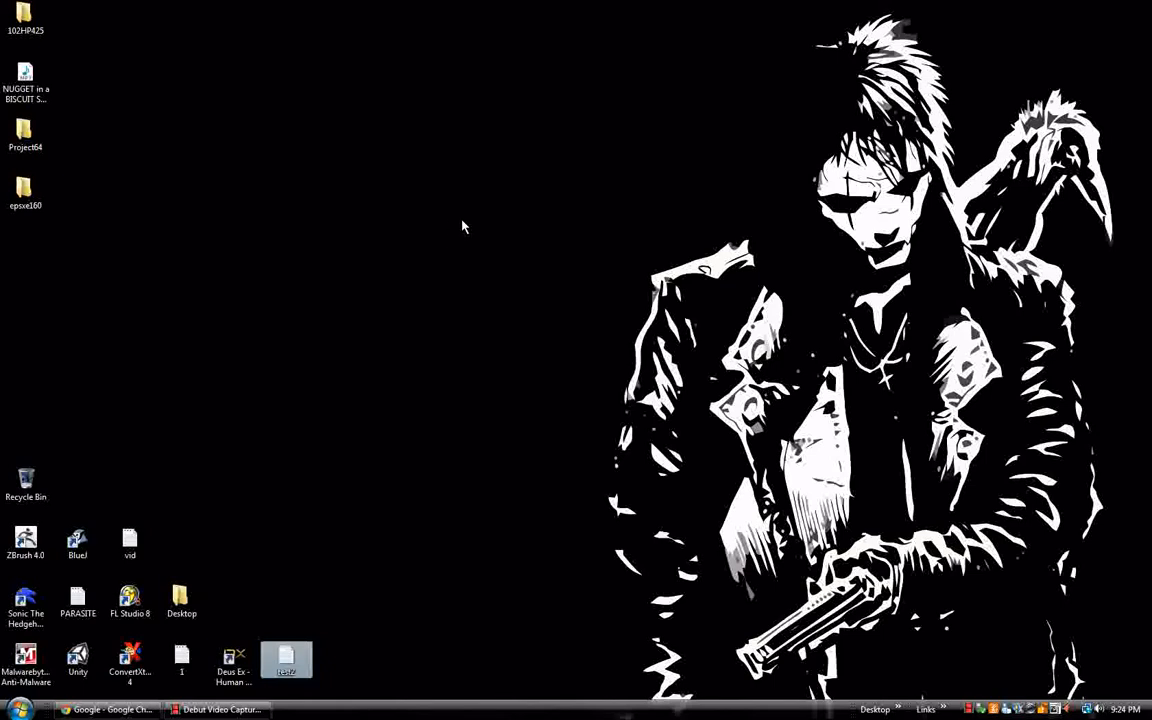
Create a new text document on the desktop and name it bla.
right_click(464, 226)
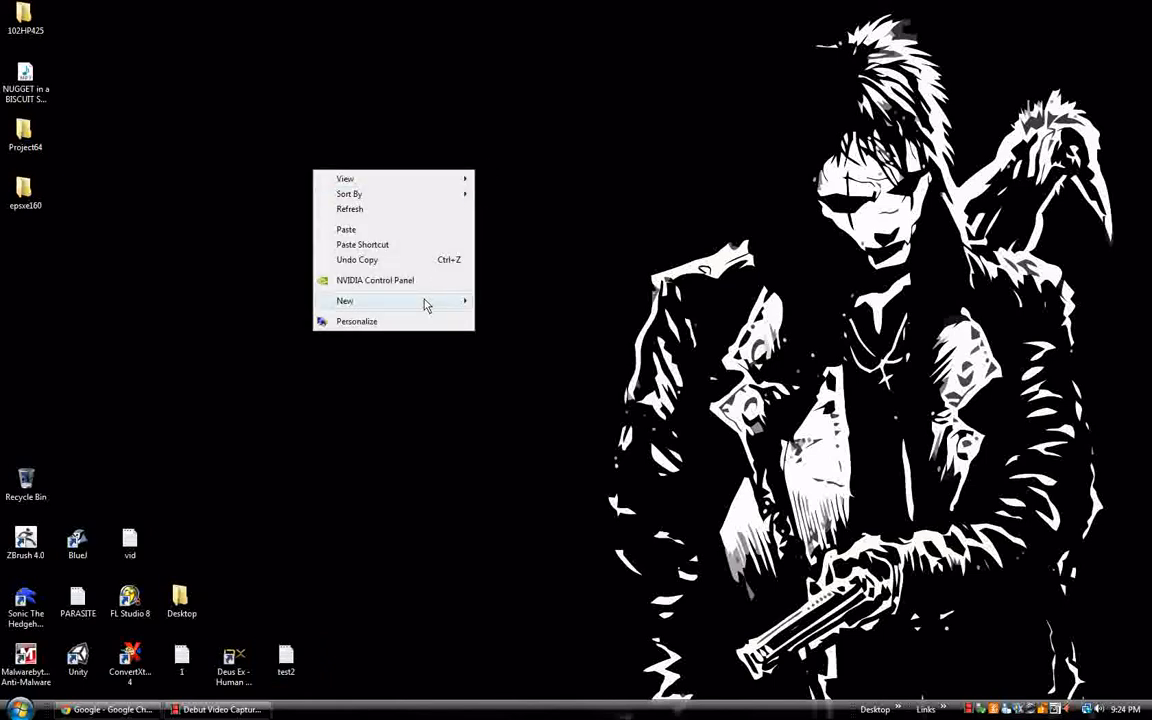
click(344, 300)
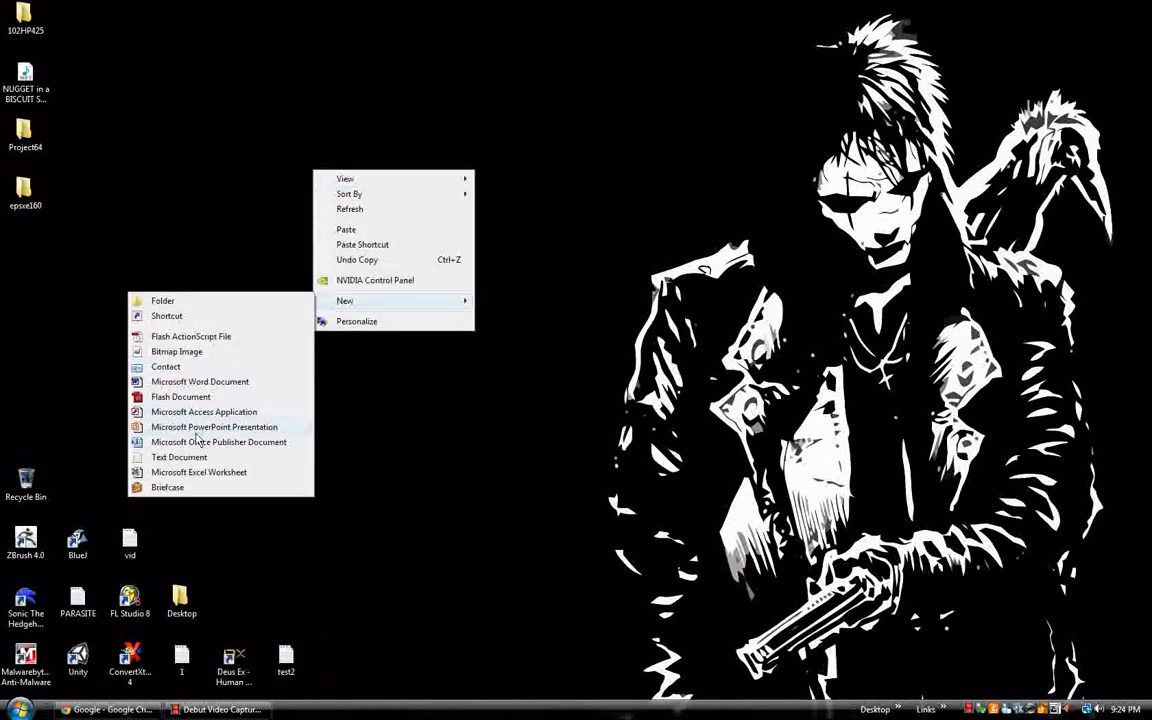
click(180, 456)
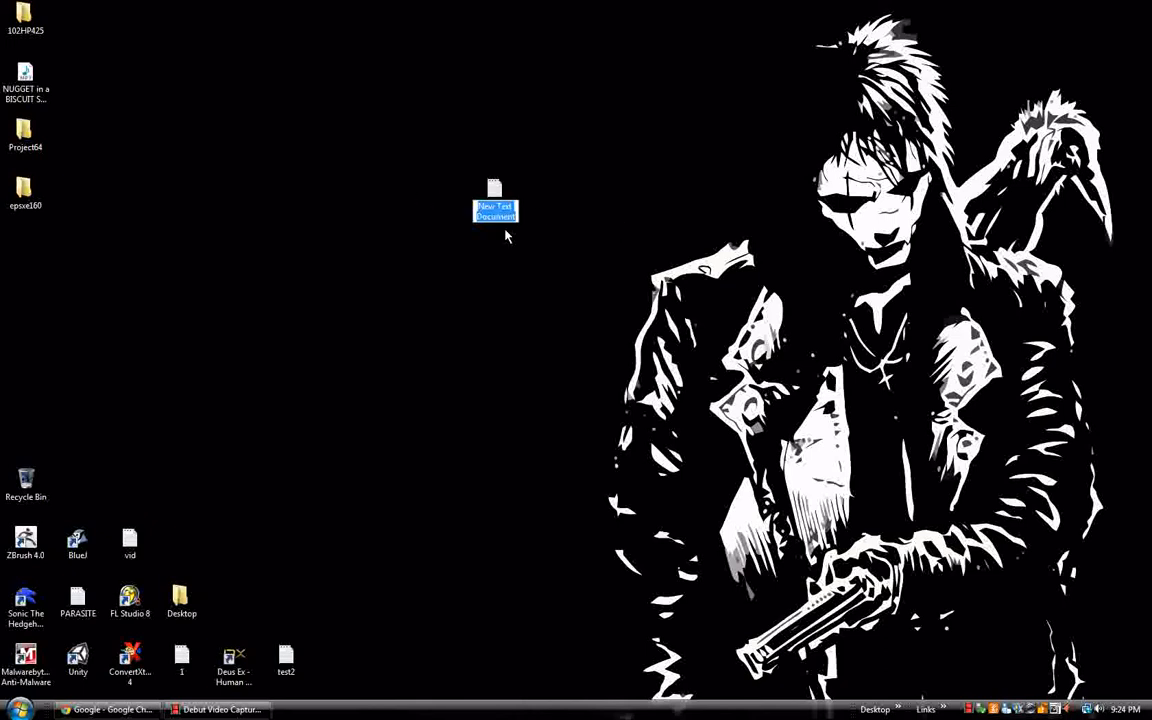
text(bla)
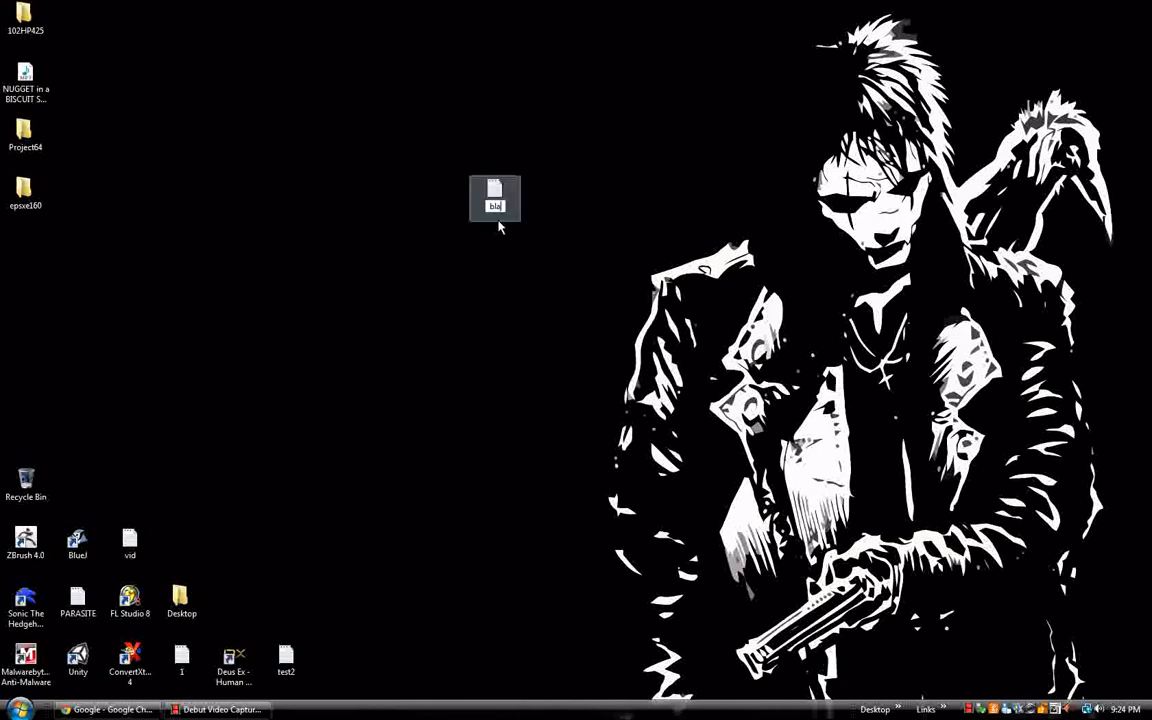
Open bla in Notepad and start the line x=msgbox (".
double_click(496, 198)
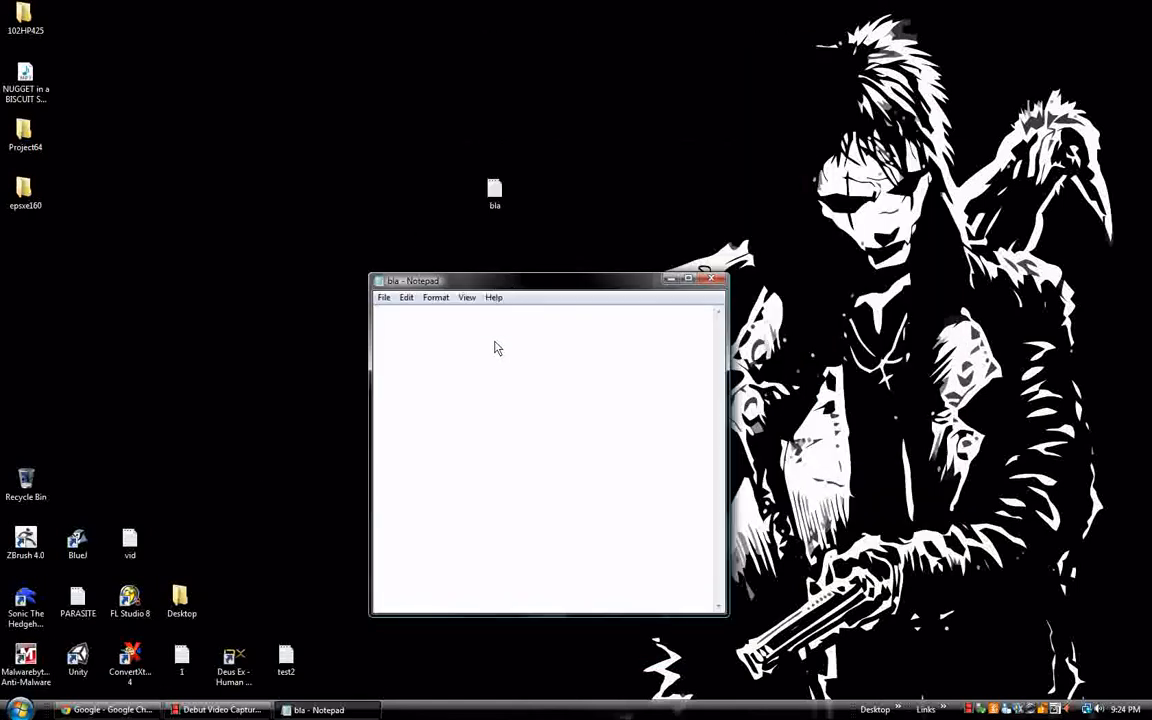
text(x=)
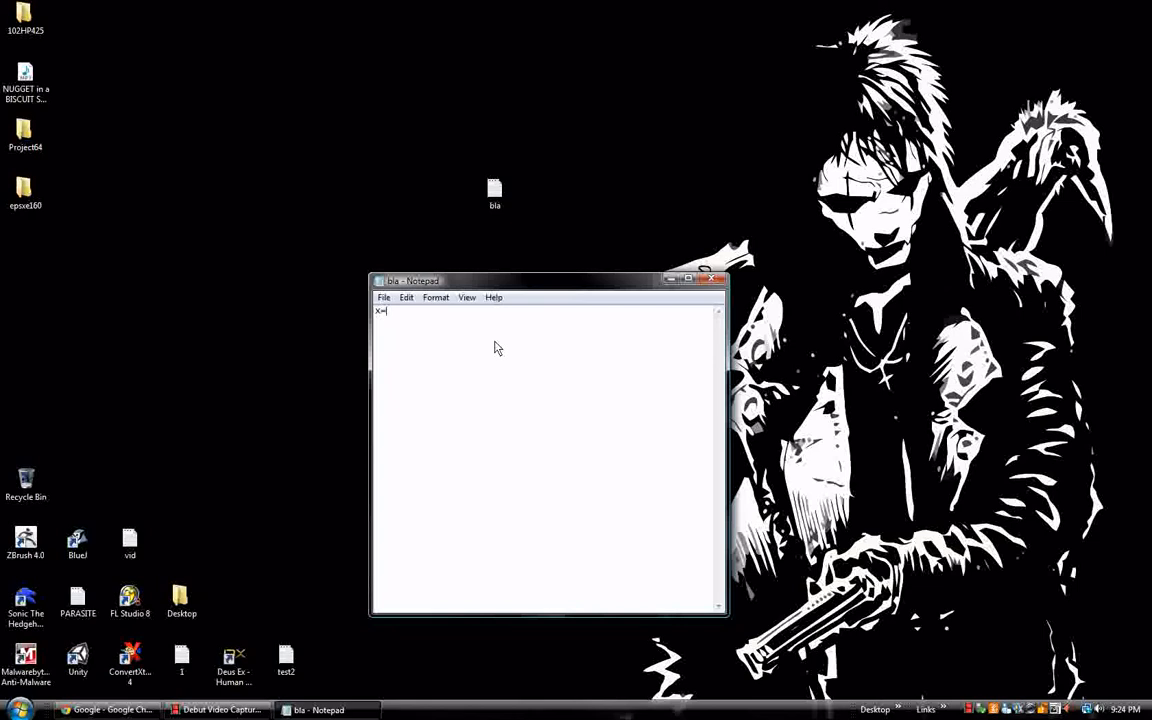
text(msgbox ()
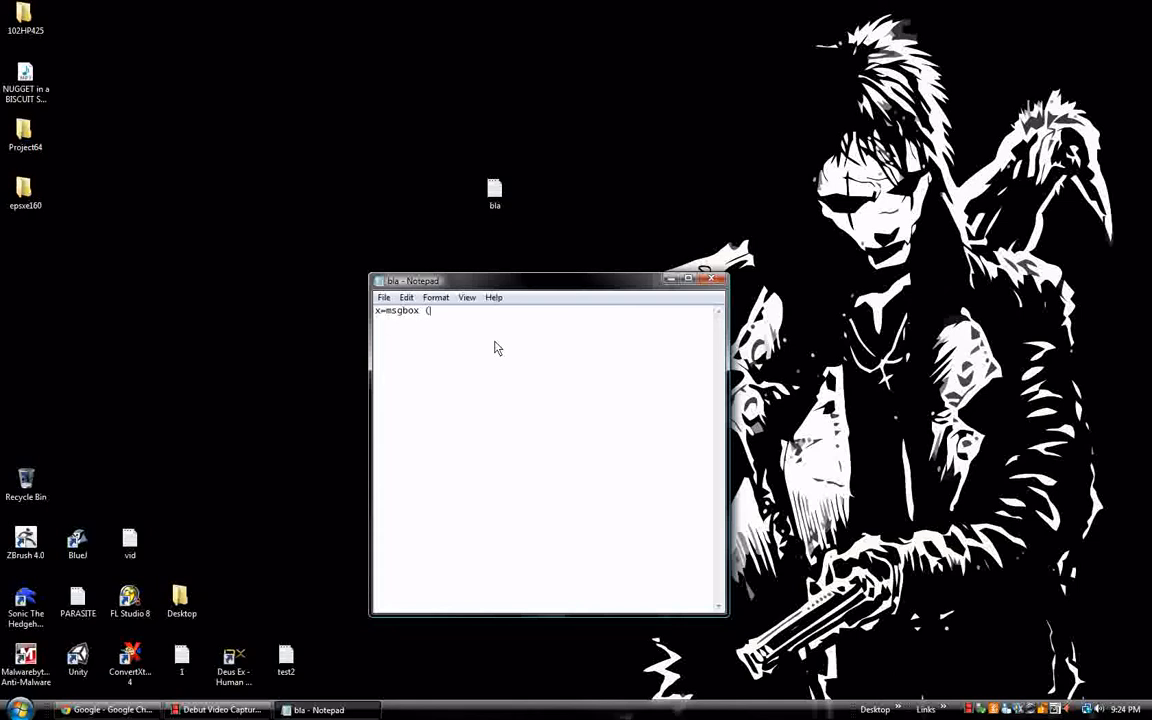
text(")
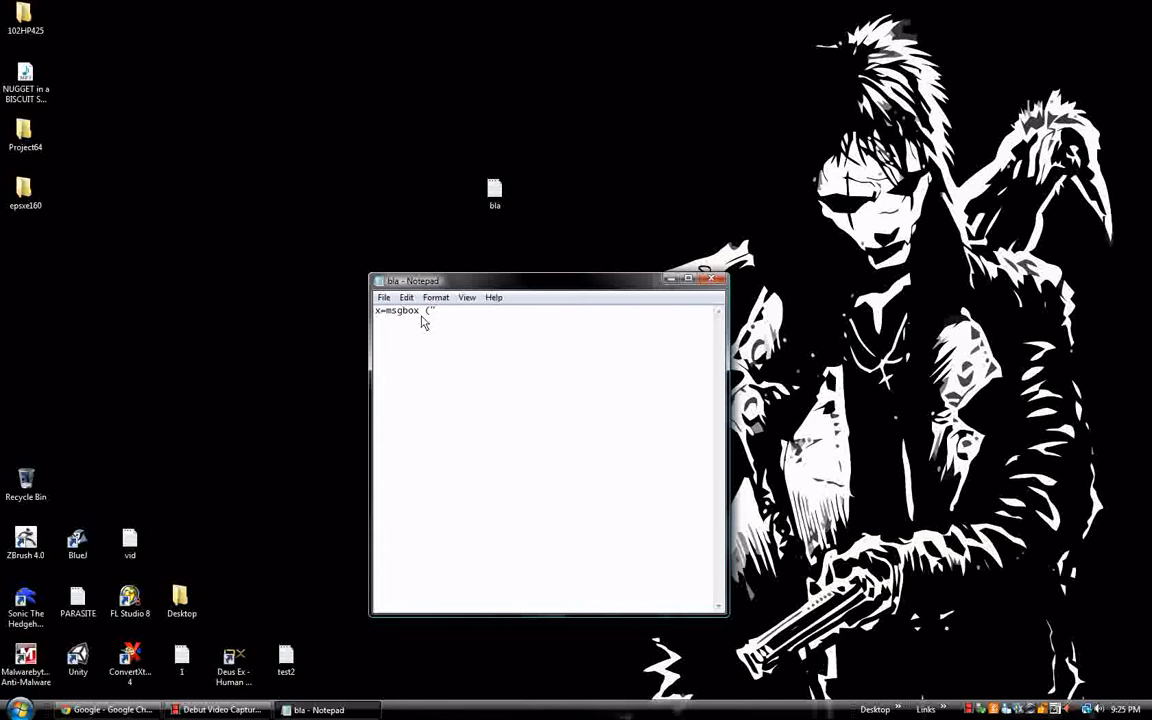
Enter the message text Hi this an error inside the msgbox quotes.
text(")
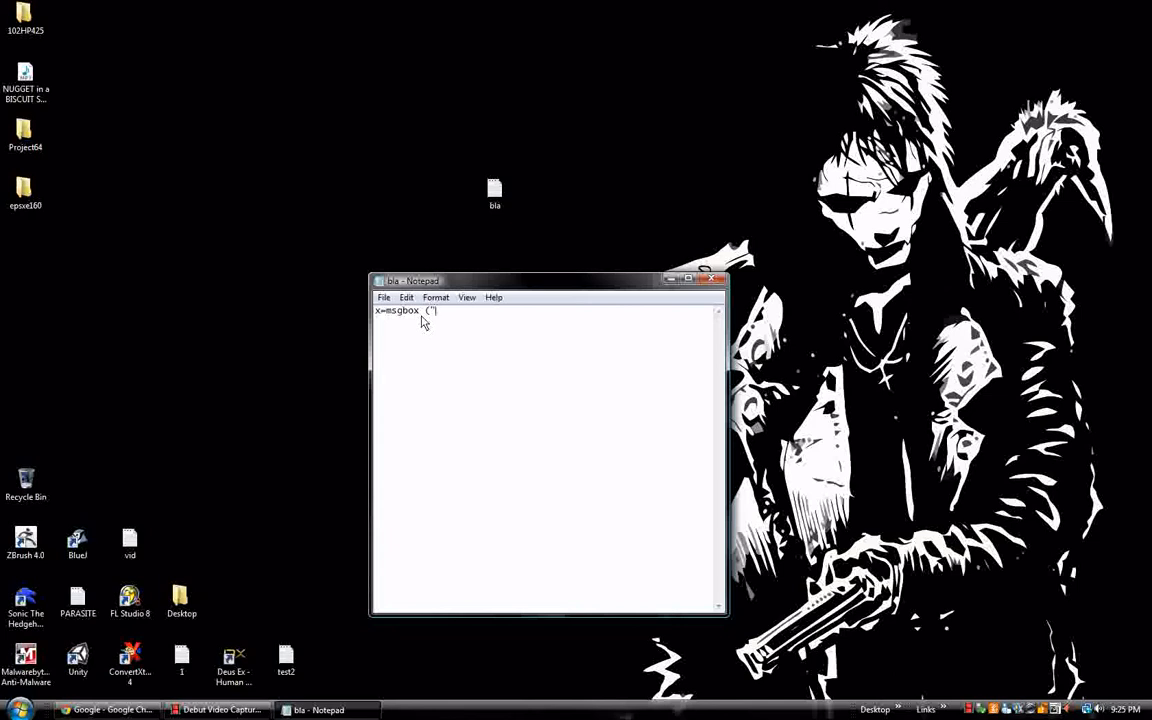
mouse_move(476, 280)
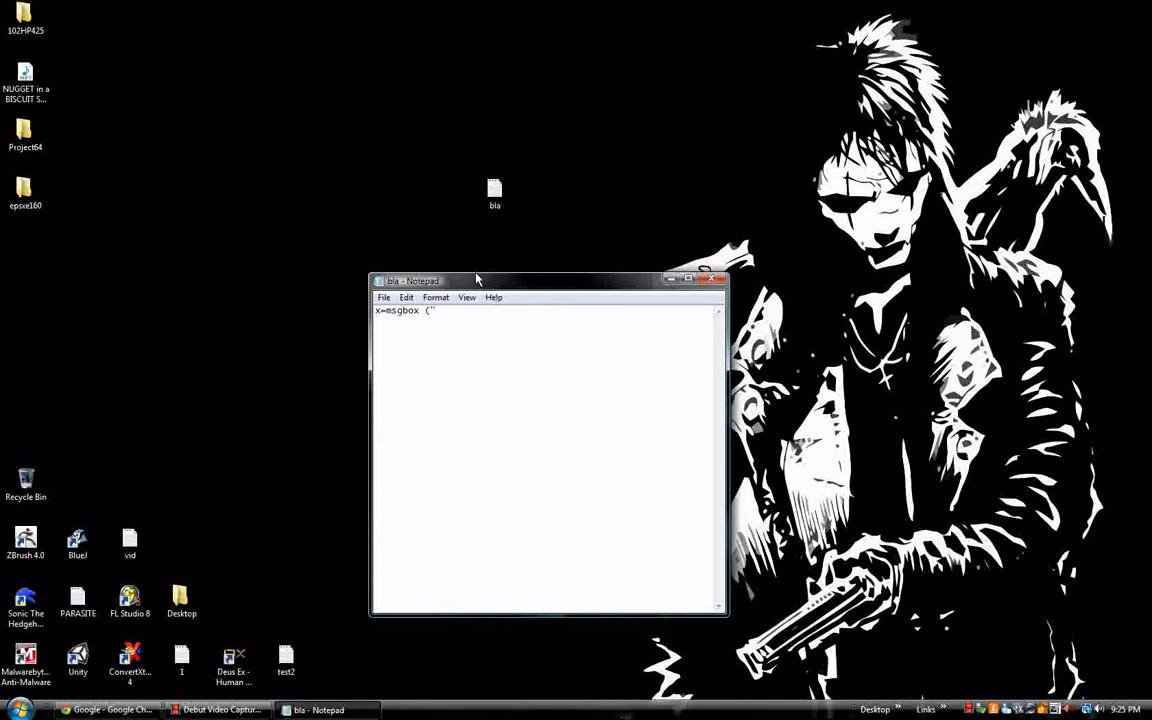
text(Hi t)
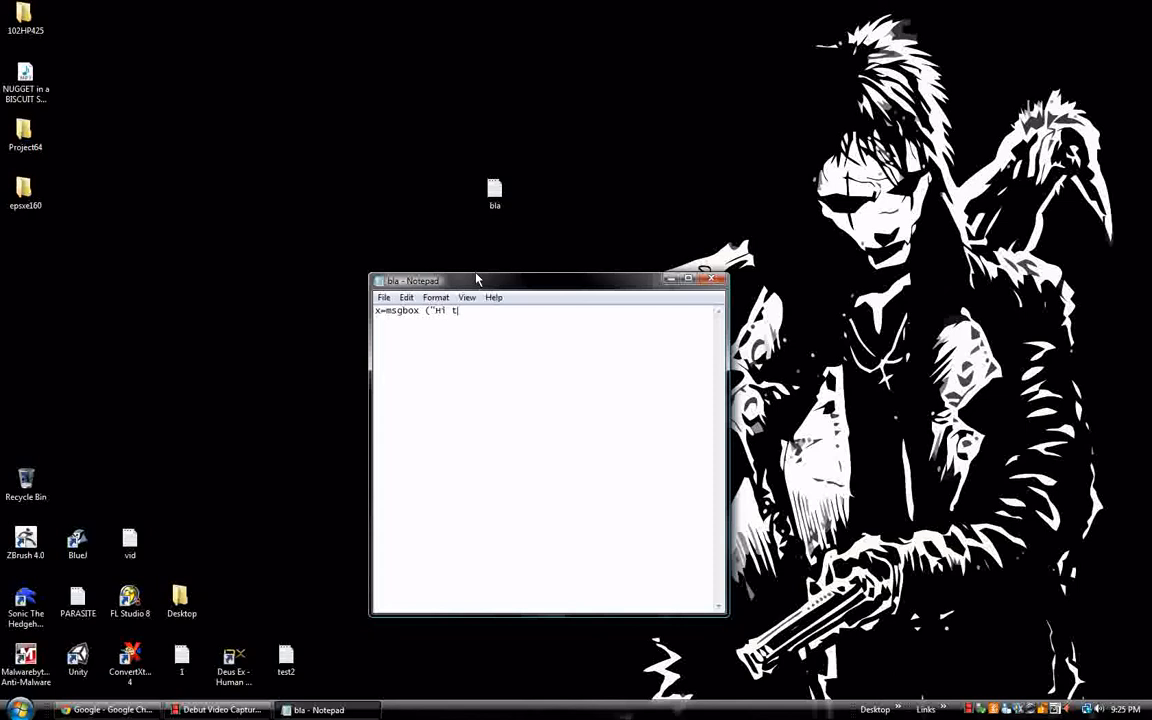
text(his an)
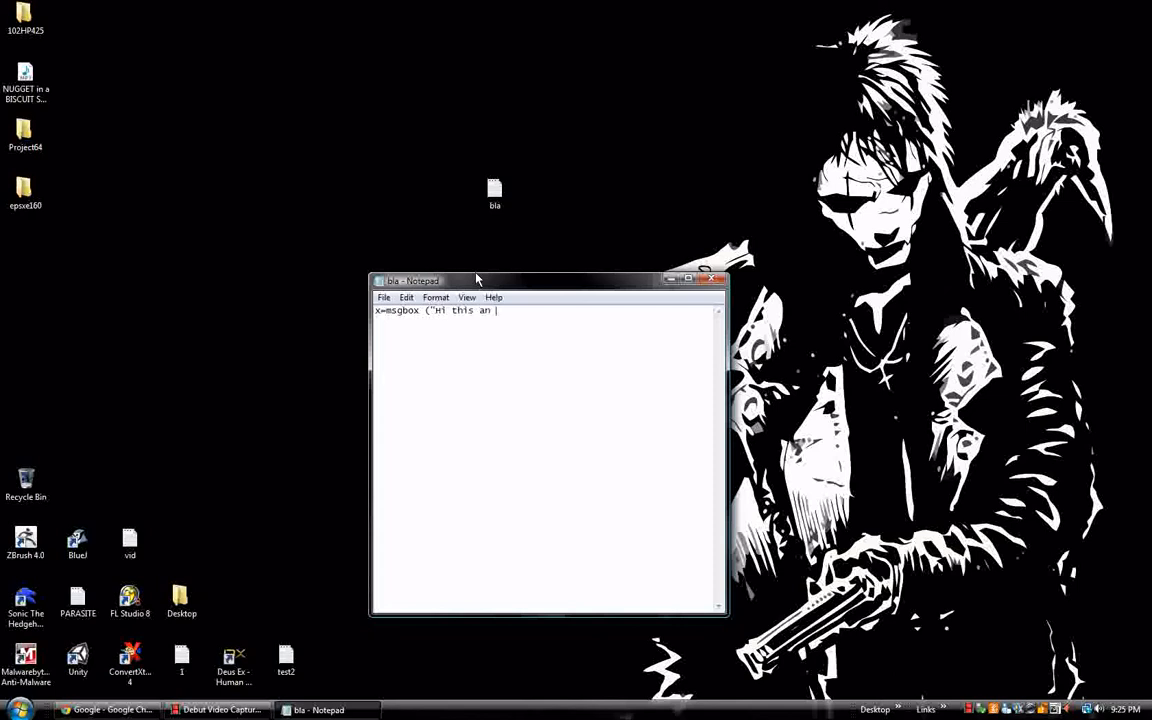
text(error")
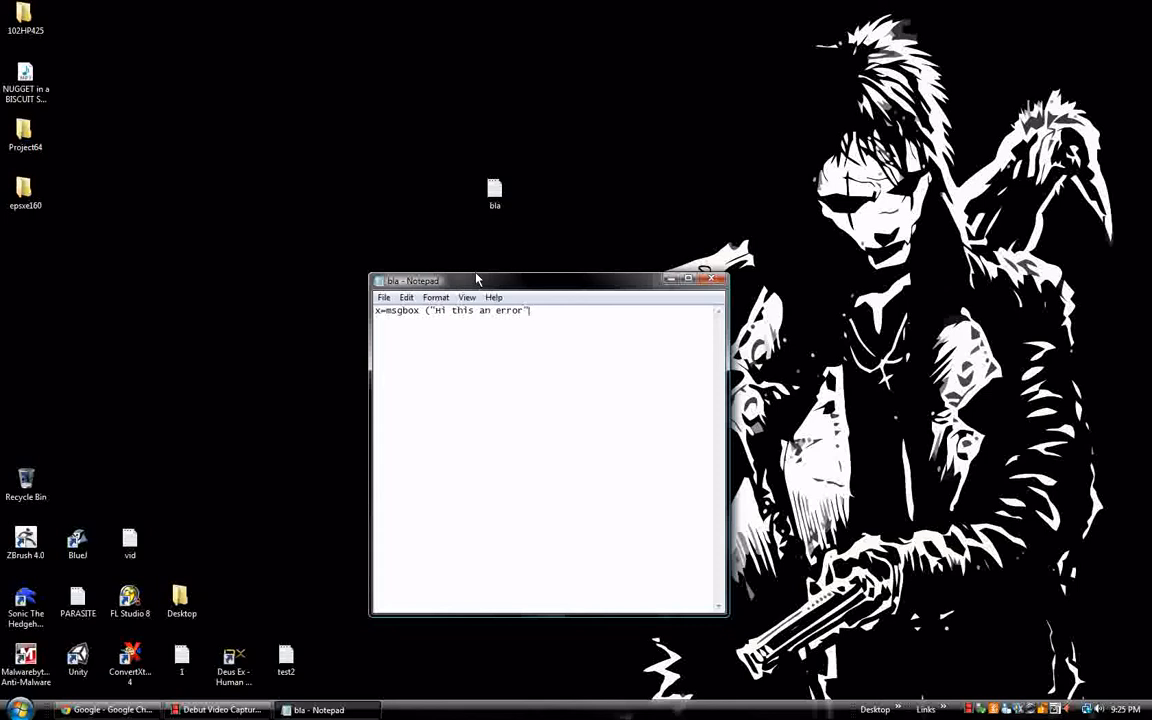
Finish the line as x=msgbox ("hi this an error",16, "Error").
text(,)
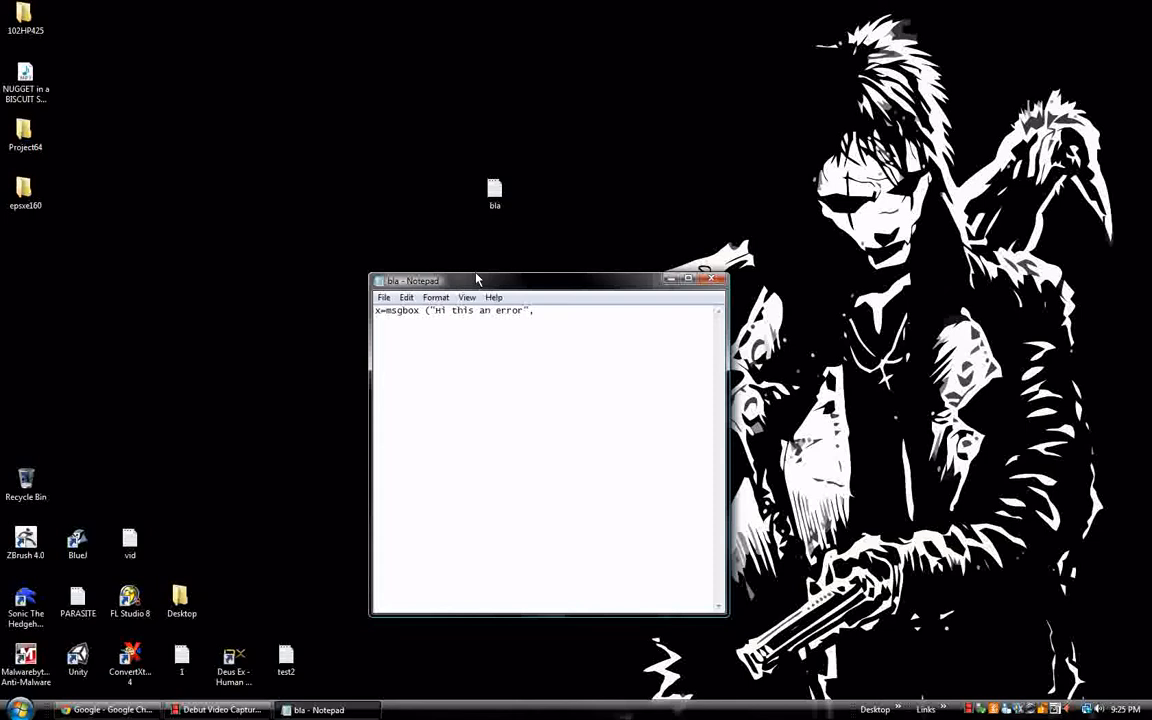
text(,16)
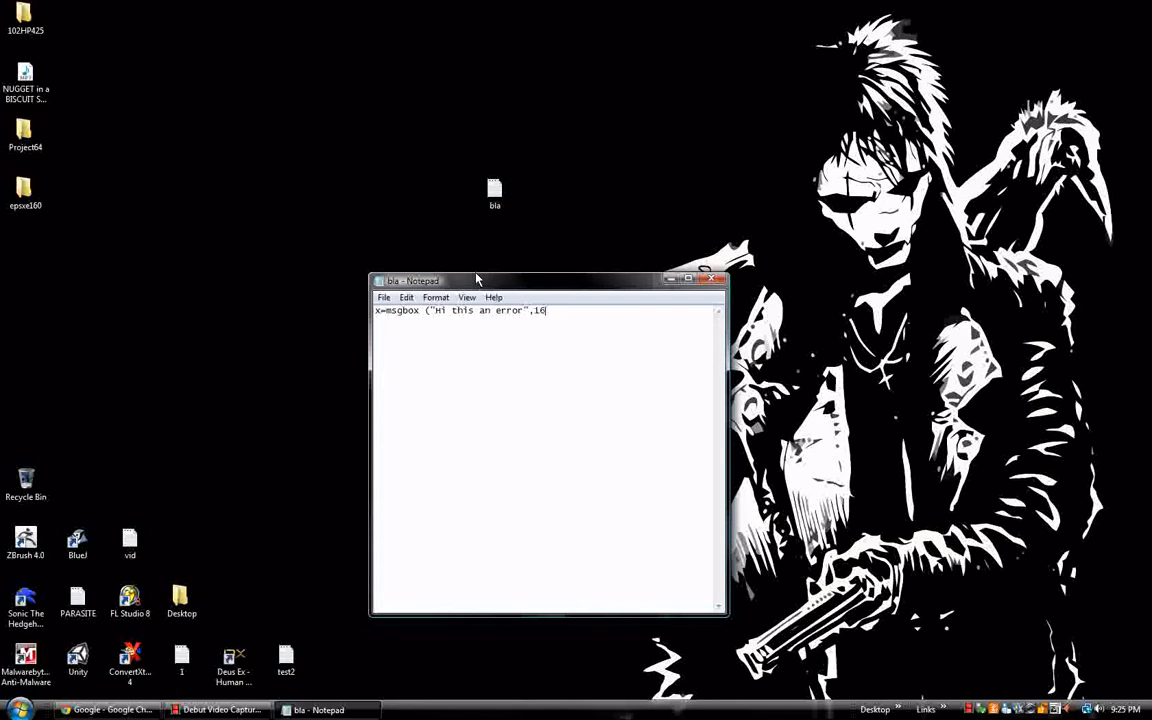
text(,)
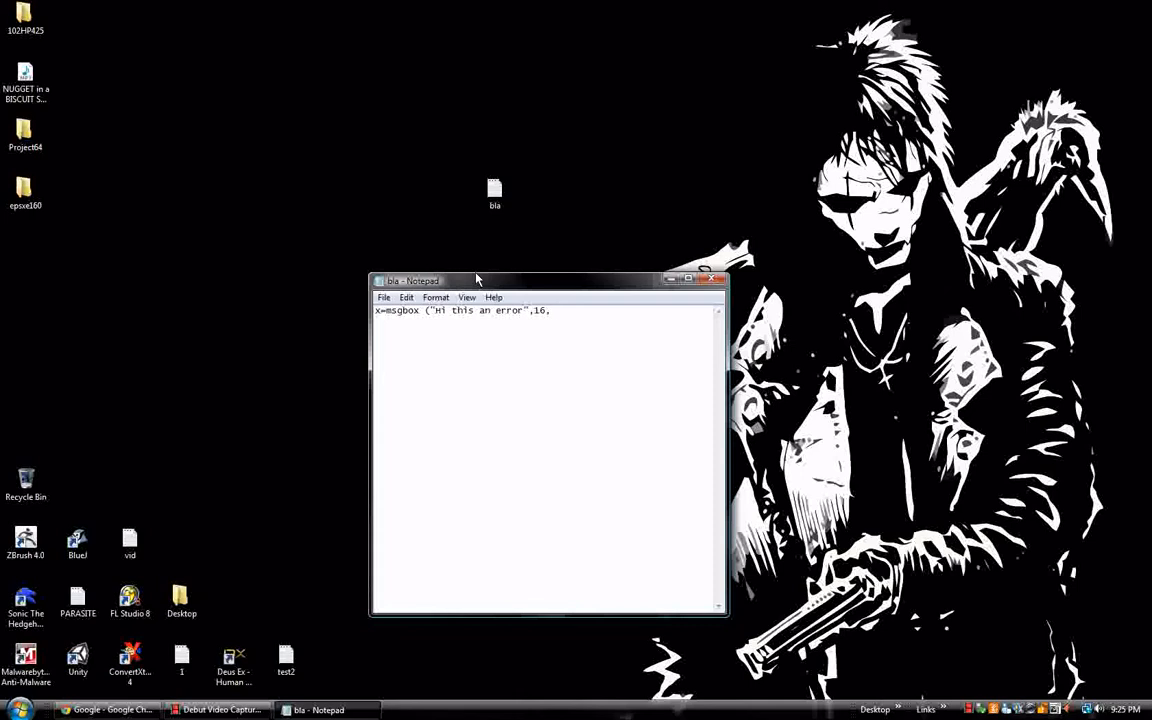
text(")
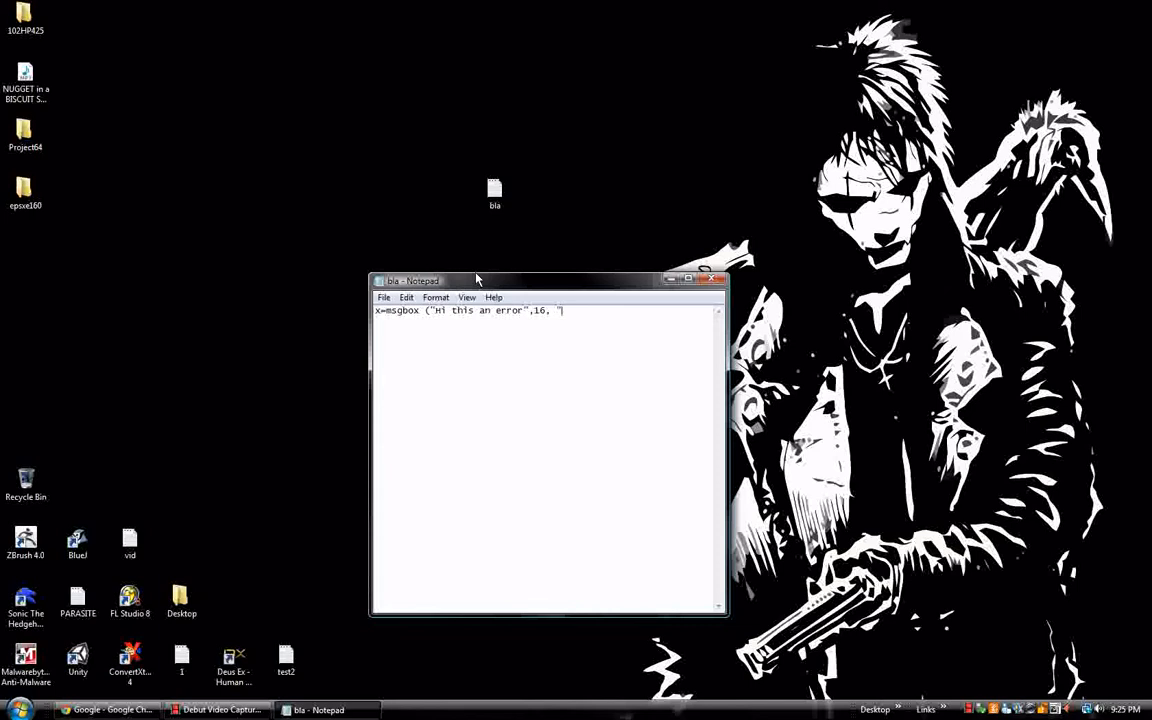
mouse_move(432, 288)
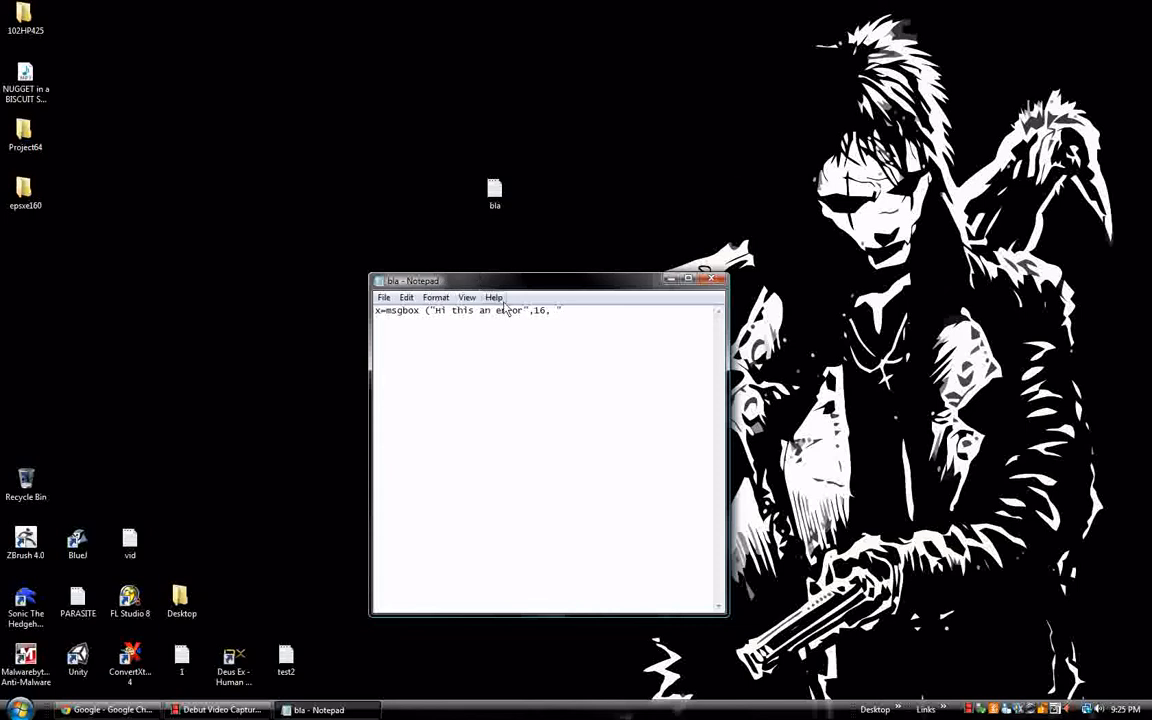
text(Error)
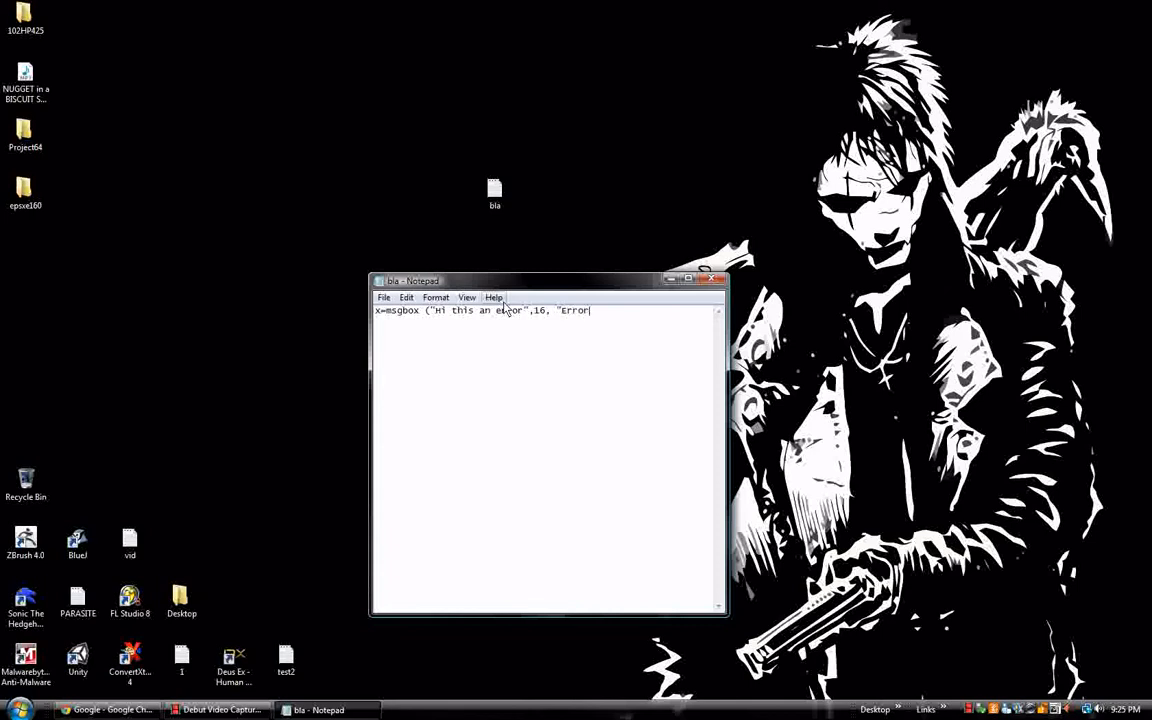
text(")
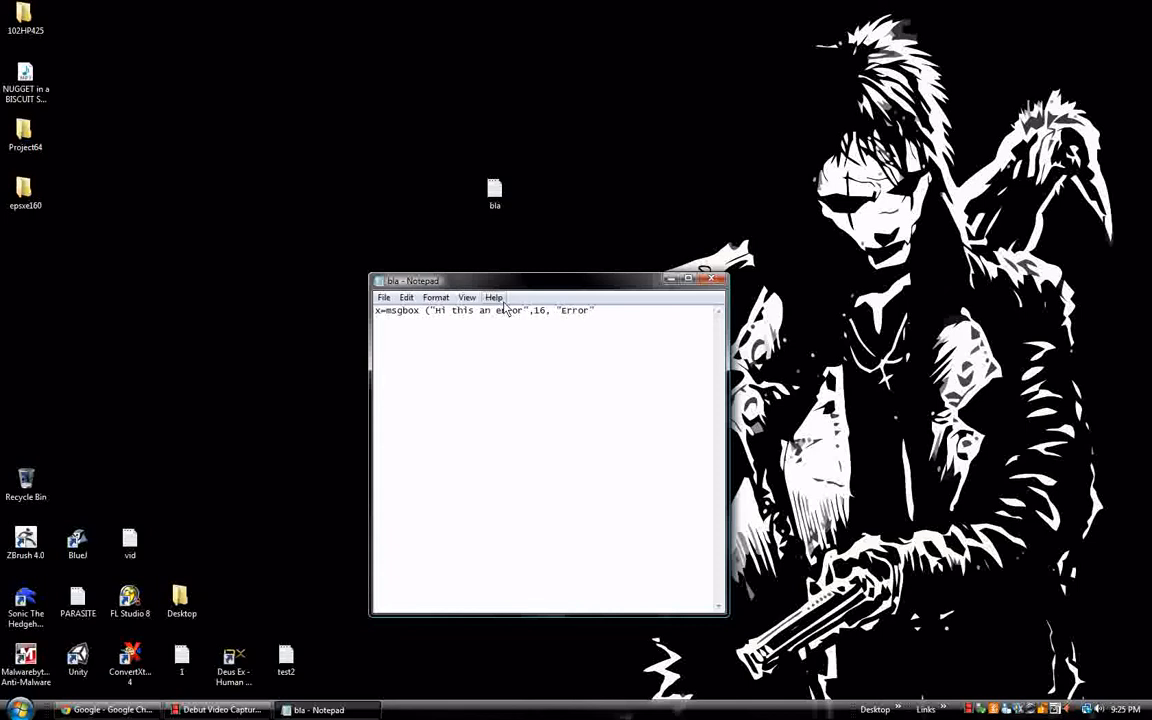
text())
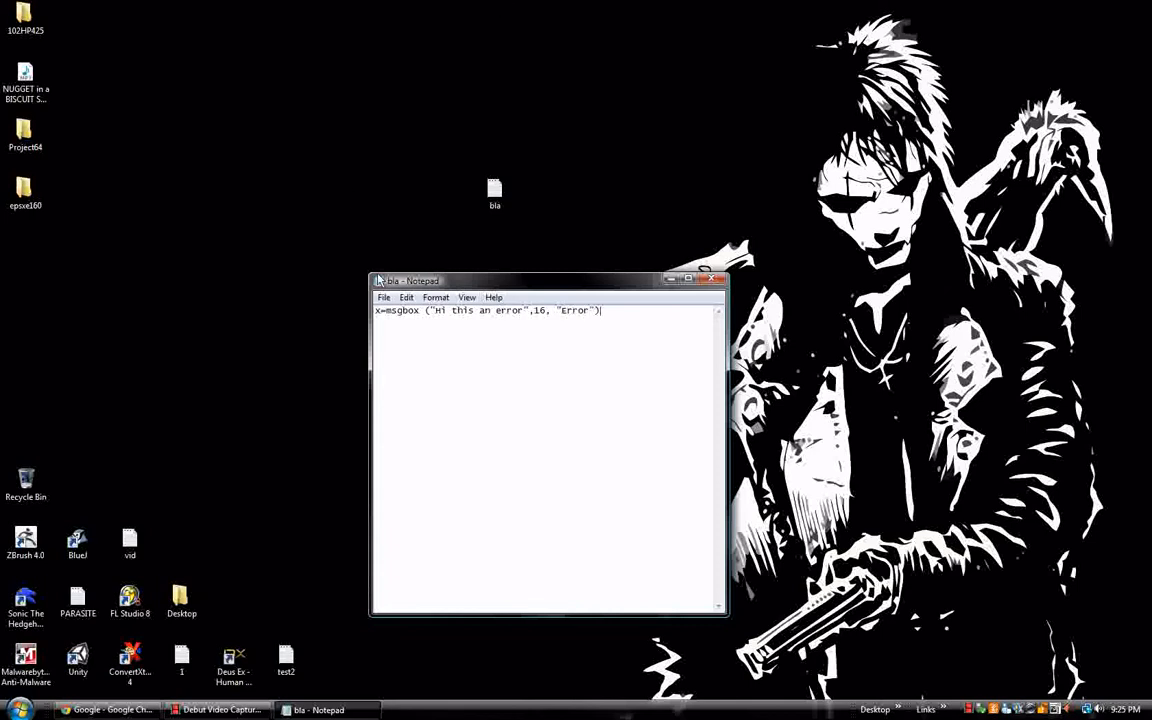
mouse_move(324, 350)
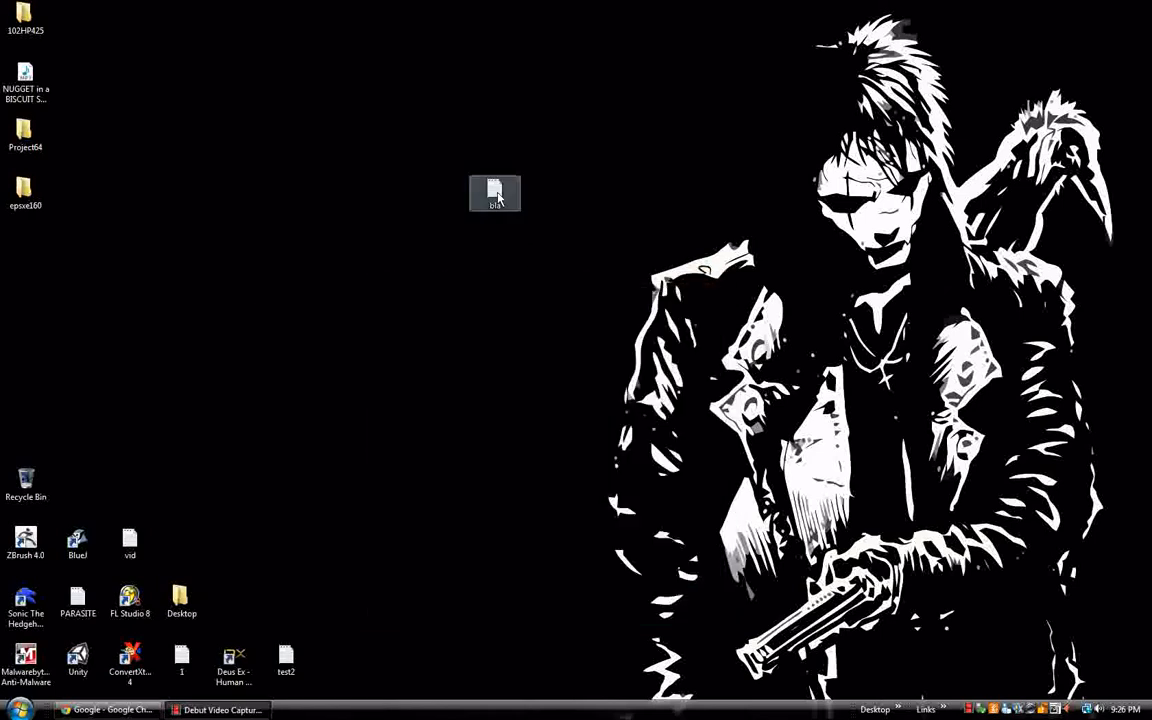
Select the bla file on the desktop.
click(496, 192)
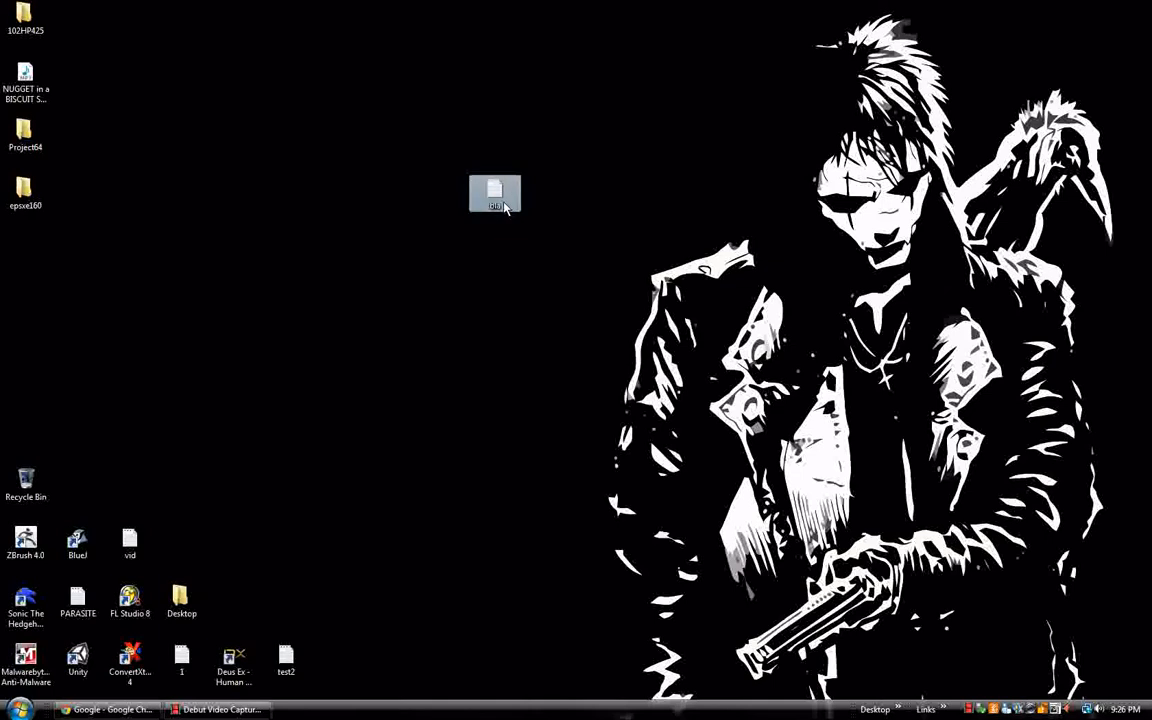
mouse_move(500, 218)
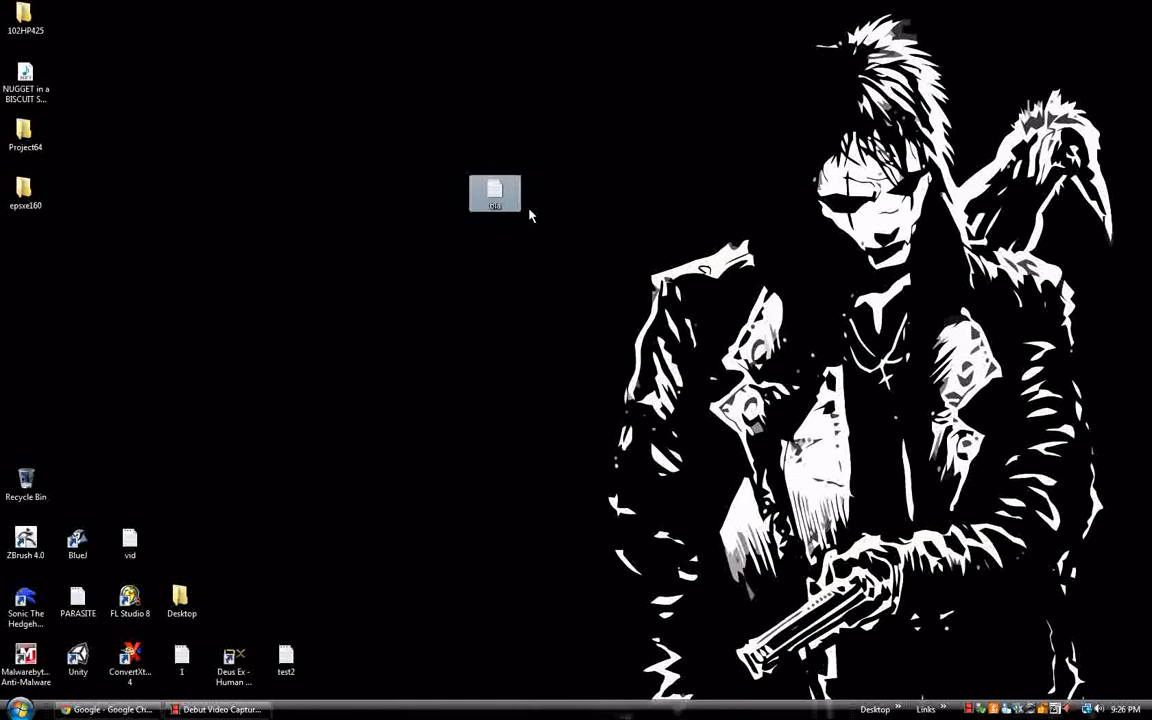
mouse_move(418, 356)
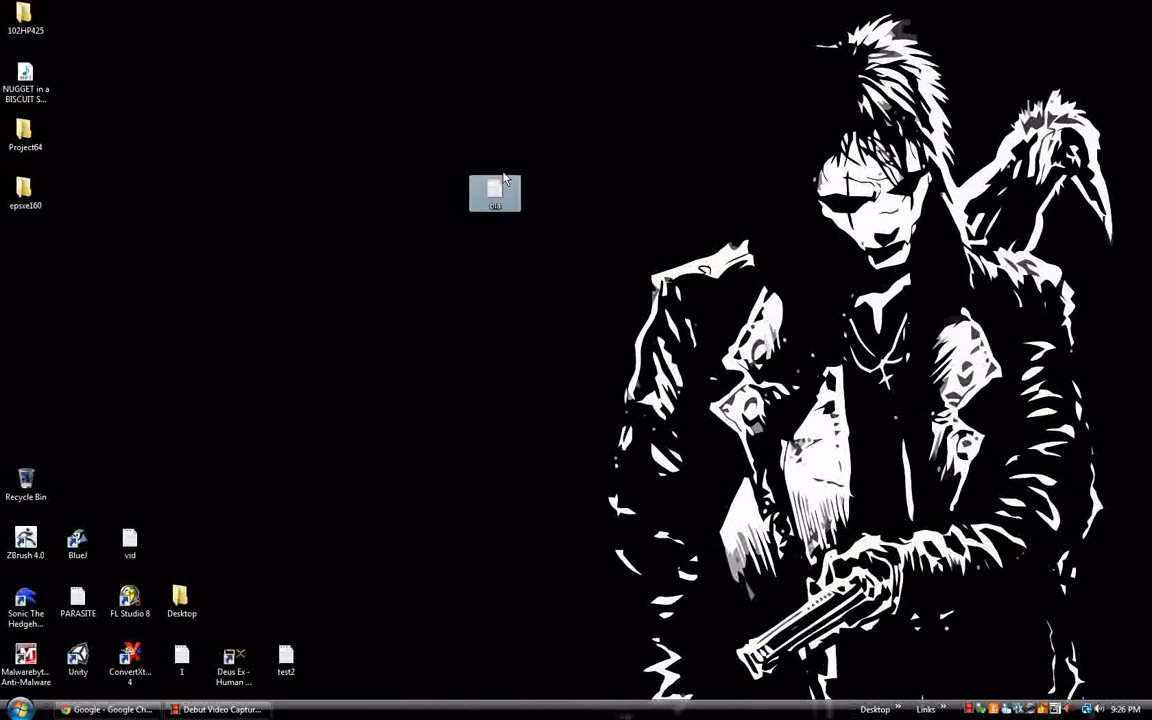
mouse_move(504, 180)
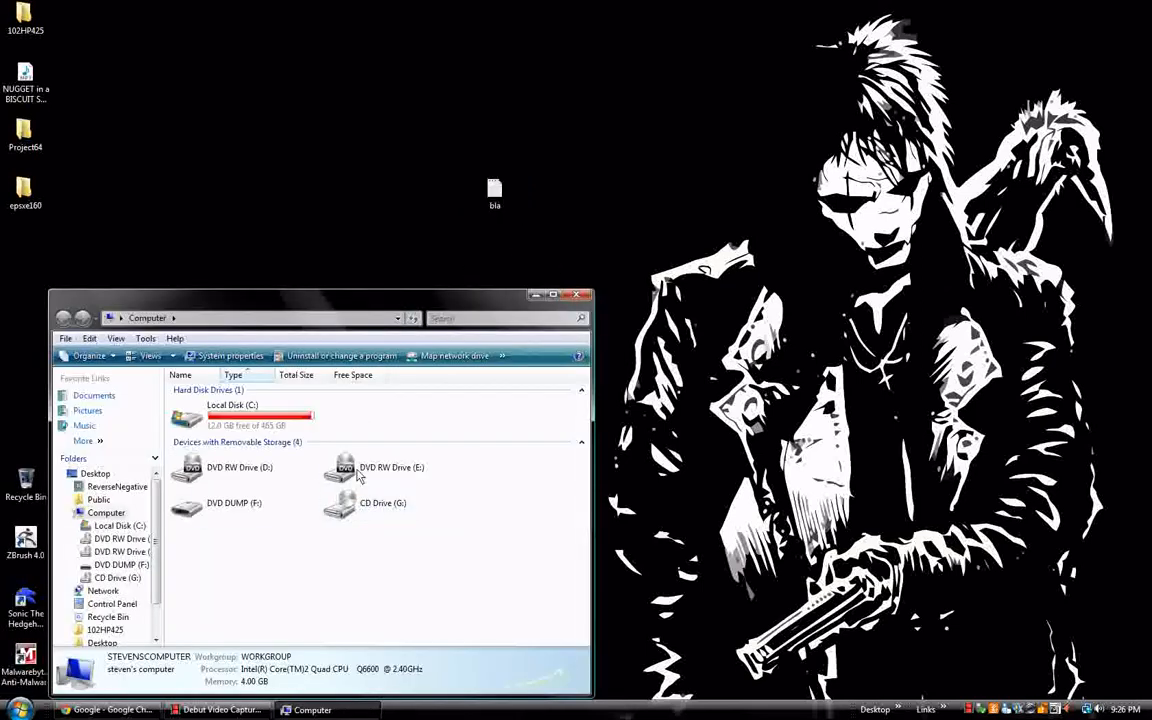
Run the test script and drag its fake error popup around the desktop.
double_click(234, 504)
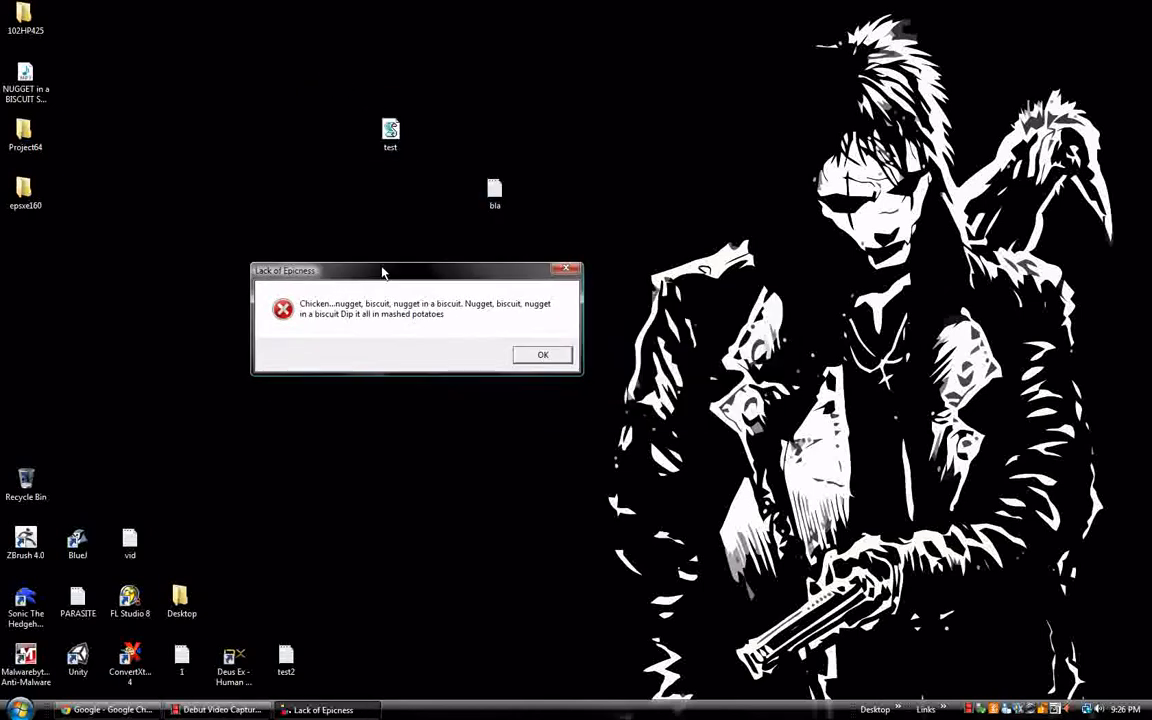
drag(380, 270, 504, 280)
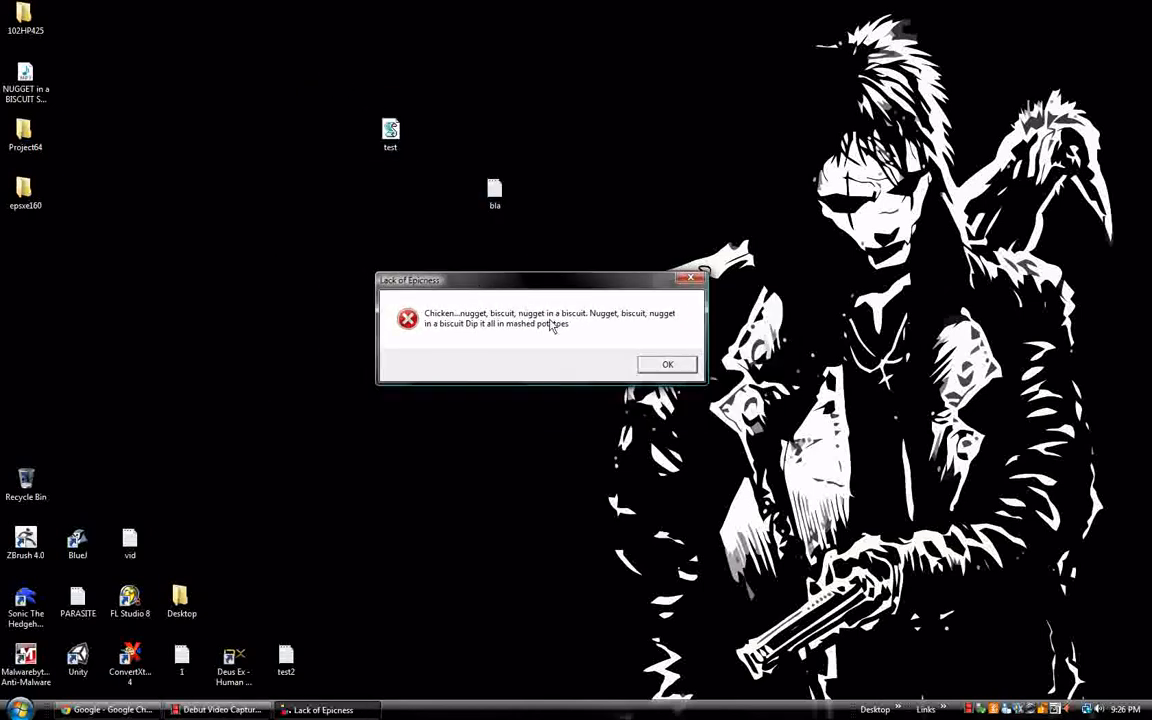
drag(544, 280, 360, 188)
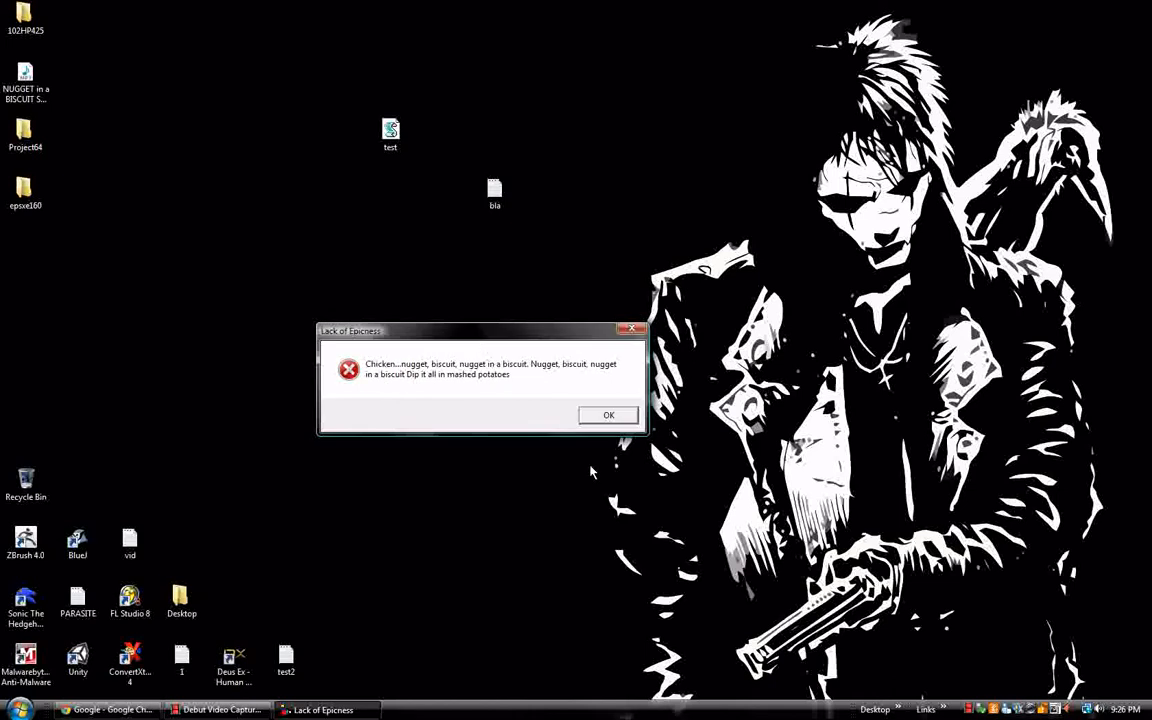
right_click(390, 132)
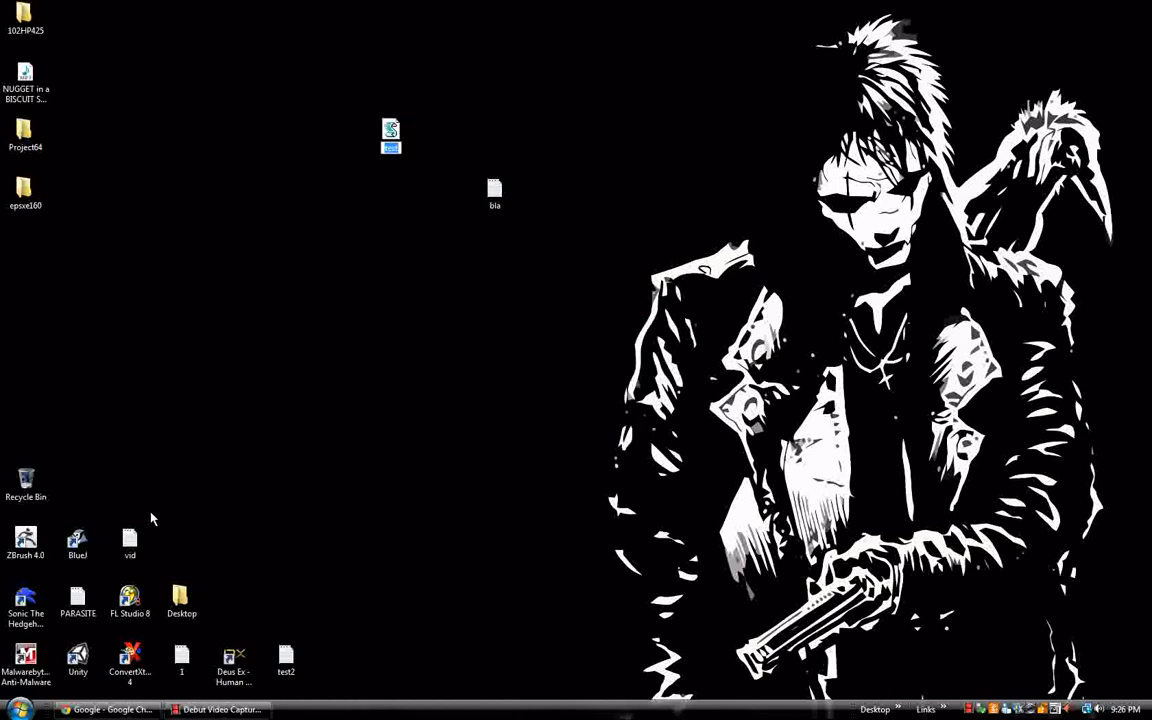
Confirm the name Internet Explorer and check the file's Properties Details.
click(390, 130)
text(Internet Explorer)
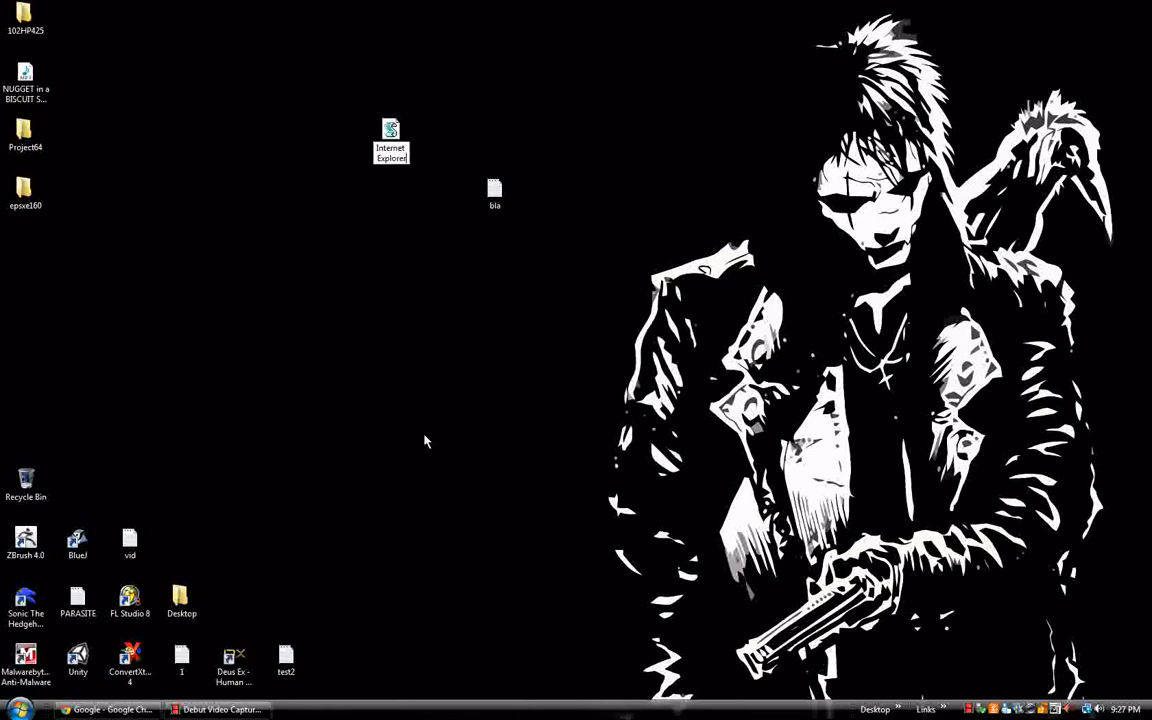
right_click(390, 140)
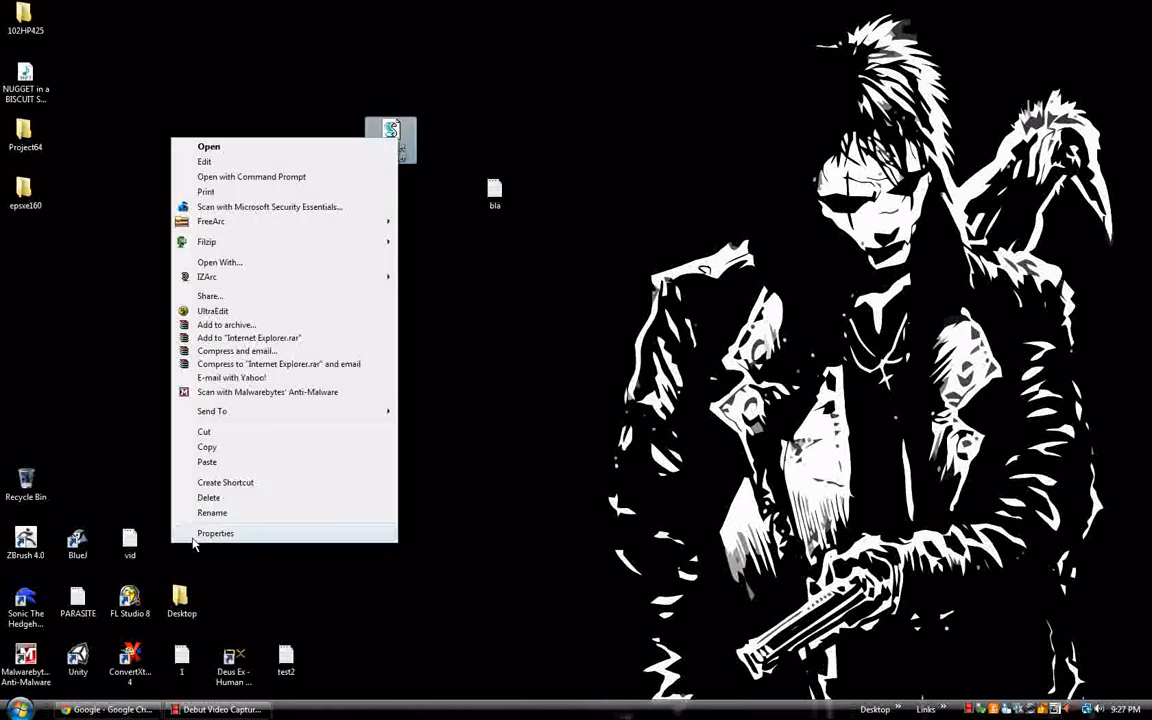
click(216, 532)
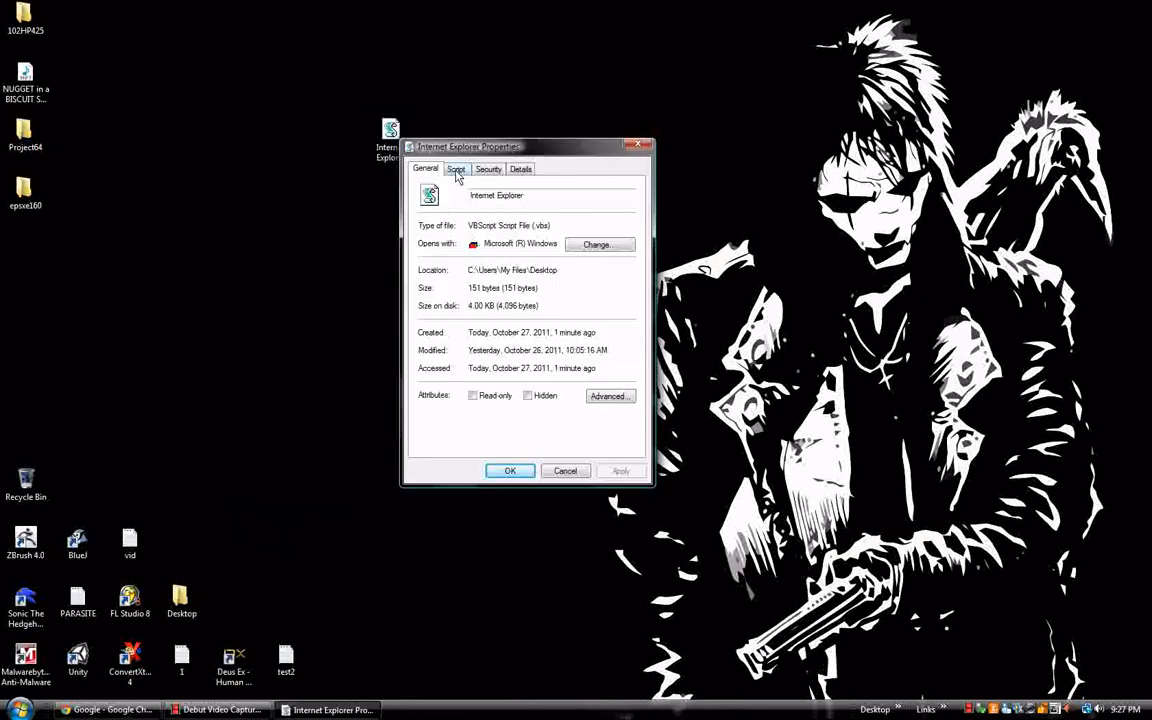
click(520, 168)
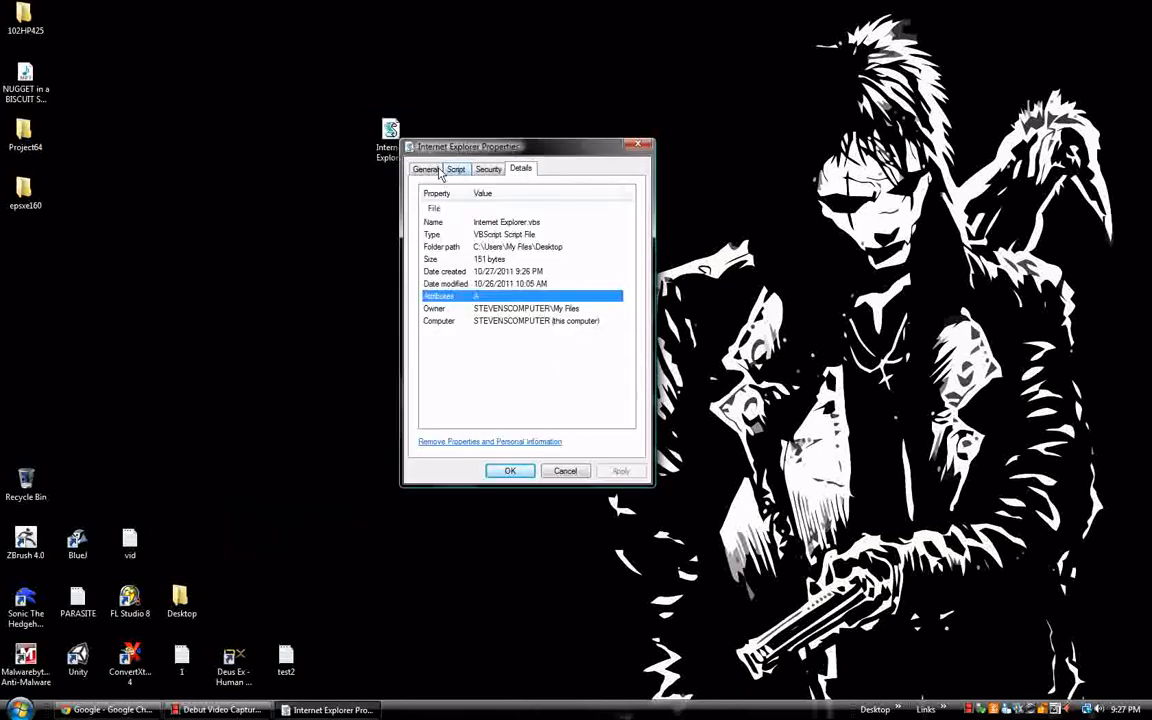
click(426, 168)
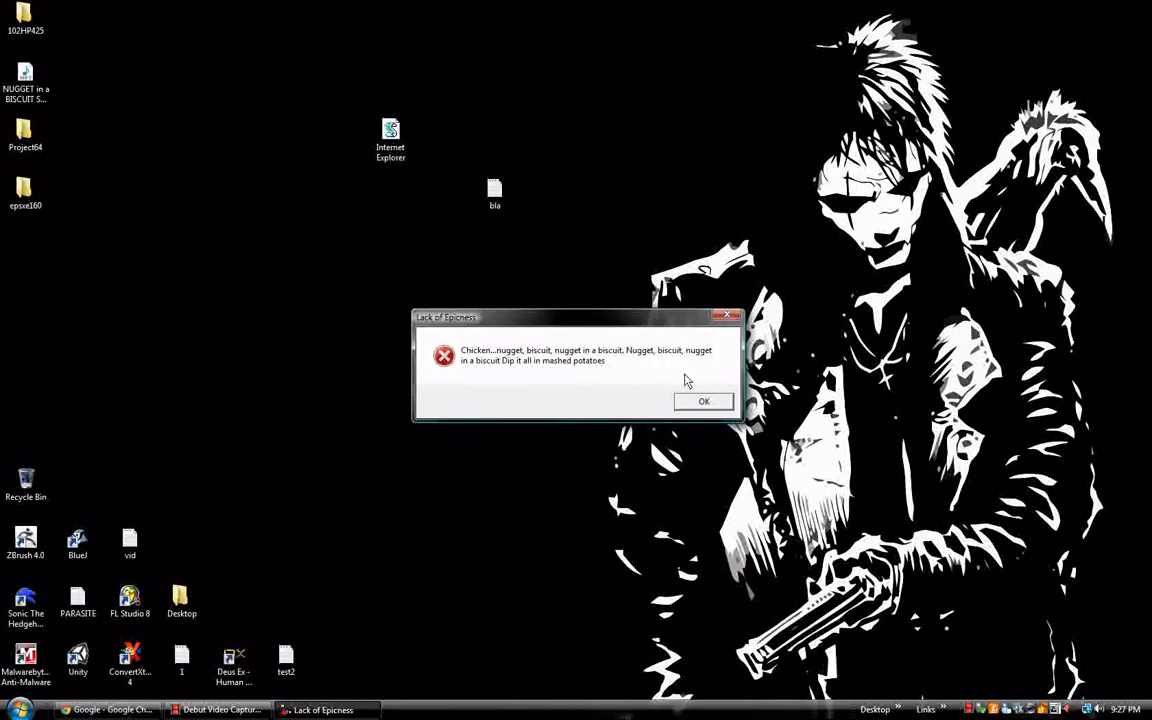
Dismiss the fake error, view the test2 msgbox template in Notepad, and close it.
click(704, 400)
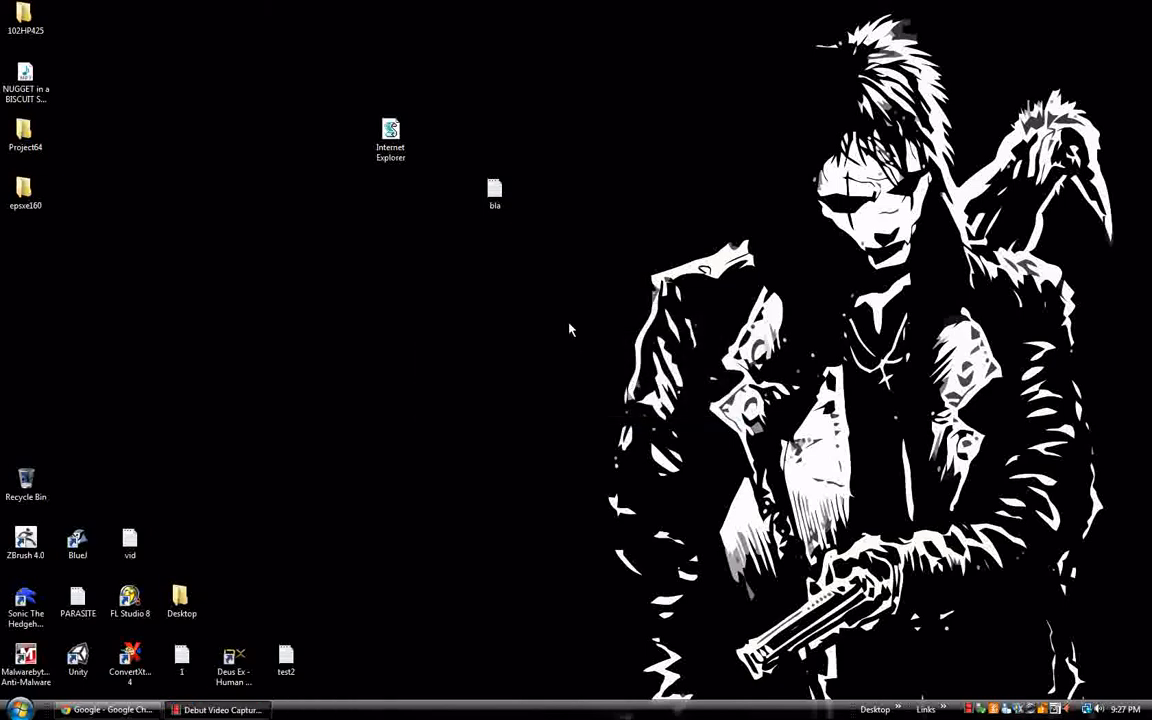
click(286, 658)
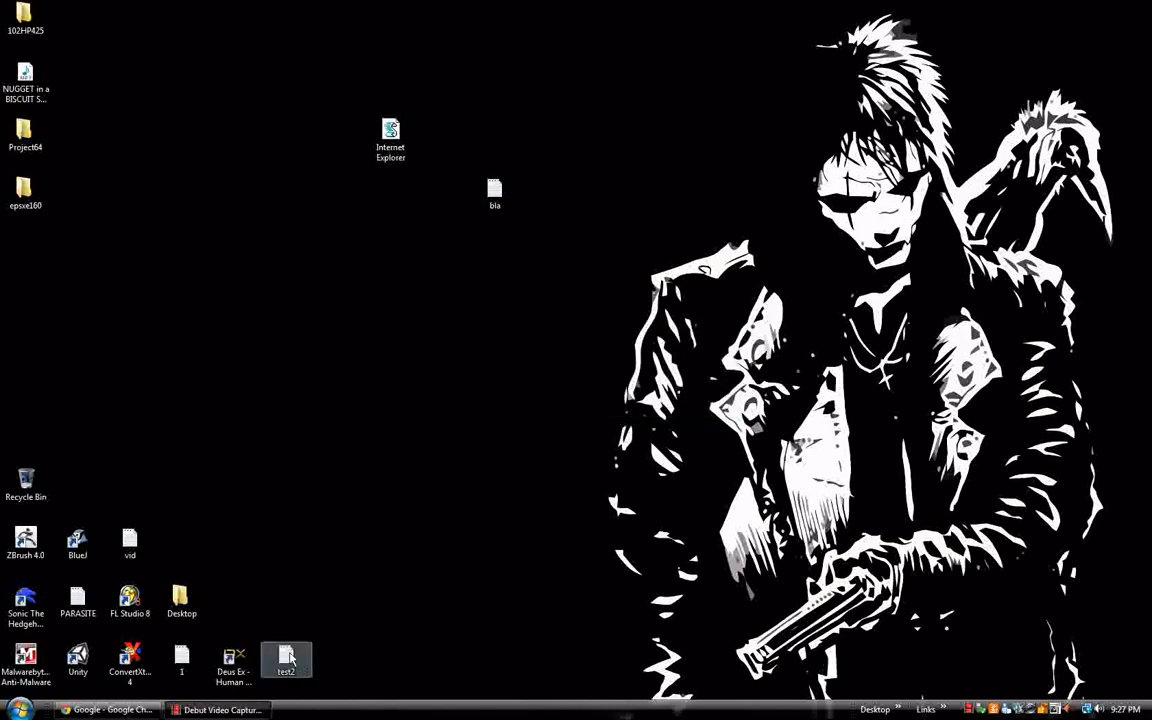
double_click(286, 658)
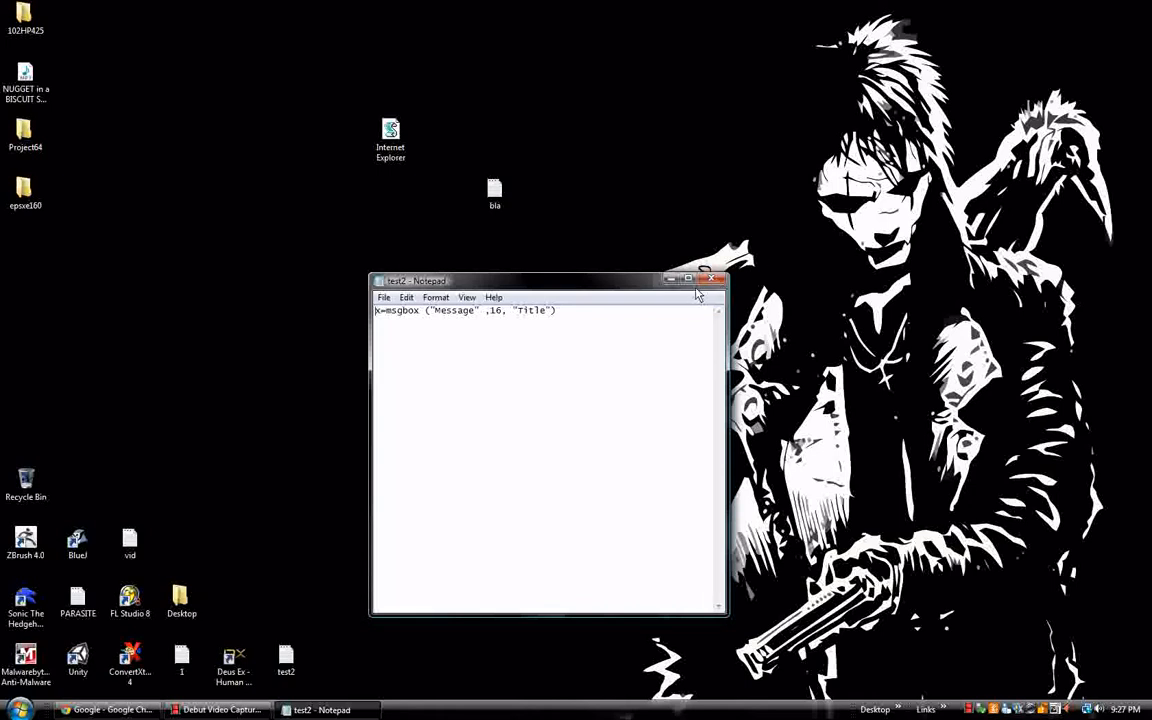
click(716, 280)
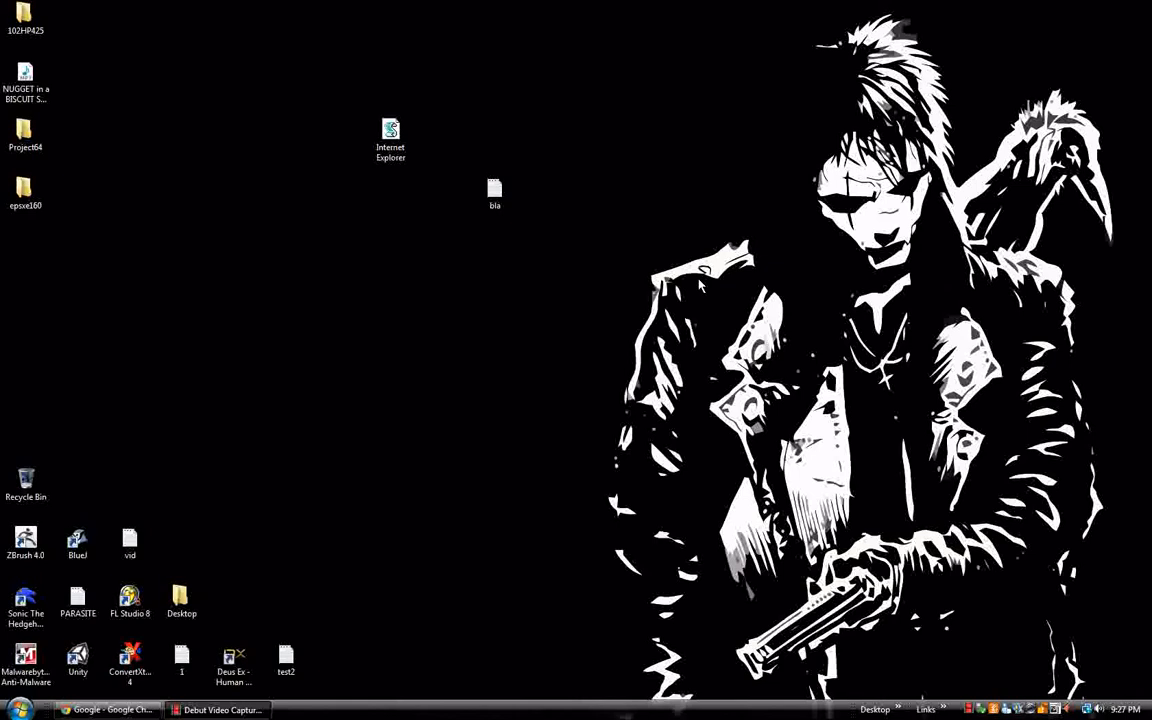
mouse_move(704, 272)
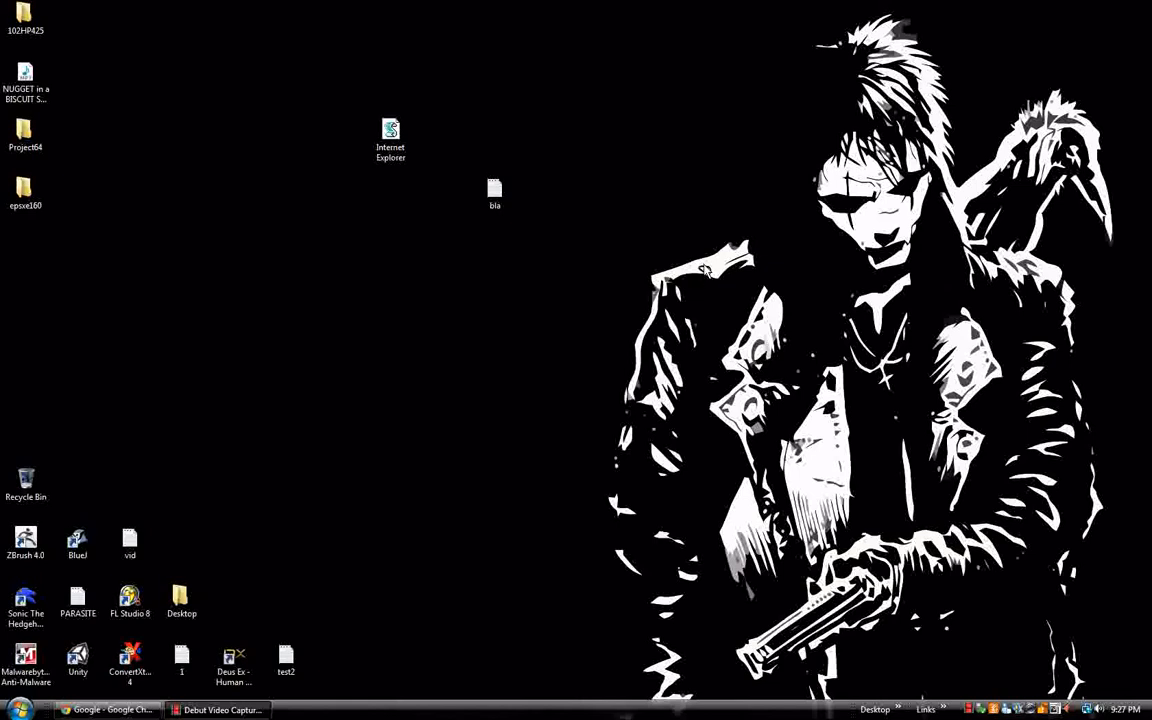
mouse_move(472, 248)
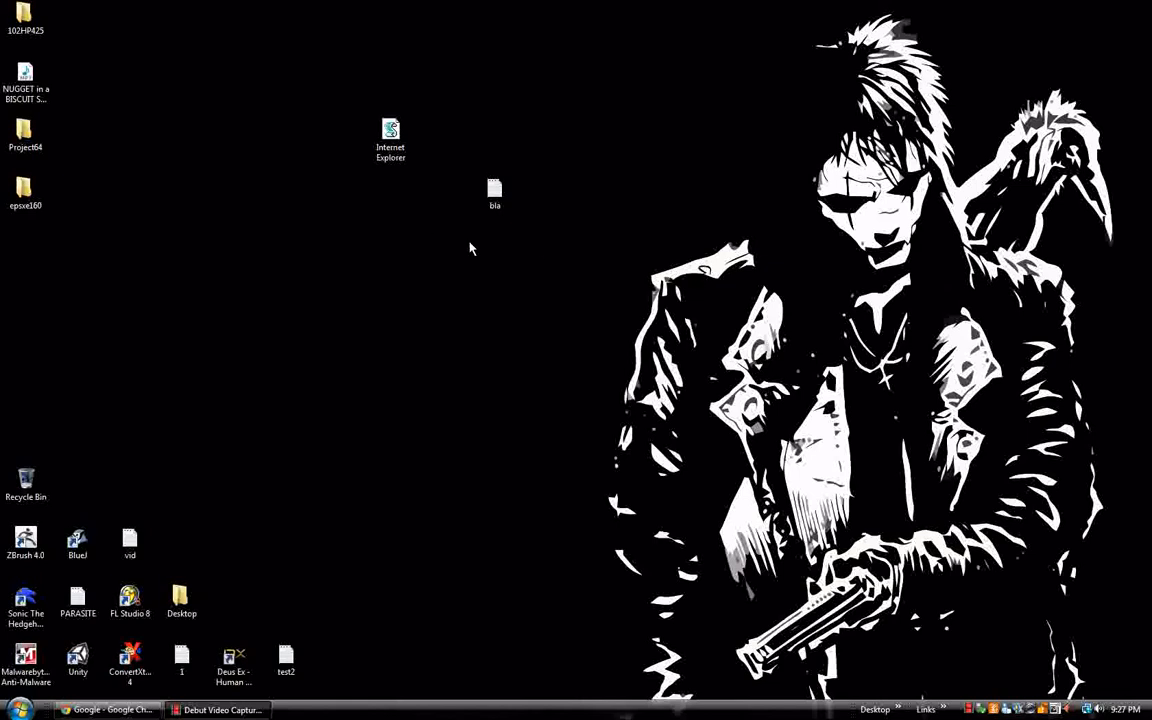